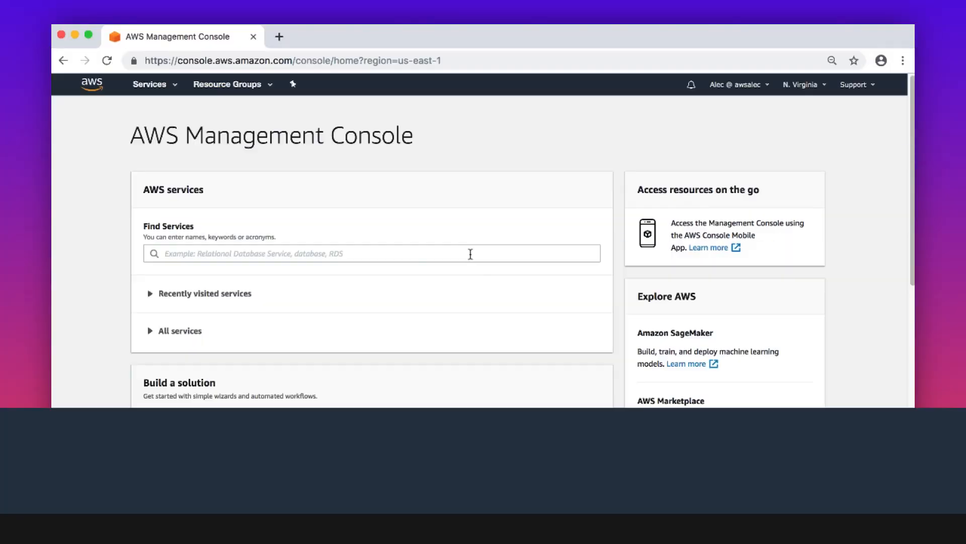
# Step: Open AppStream 2.0 Image Builders and start a builder from Base-Image-Builder-01-22-2019
pyautogui.write('appstrea')
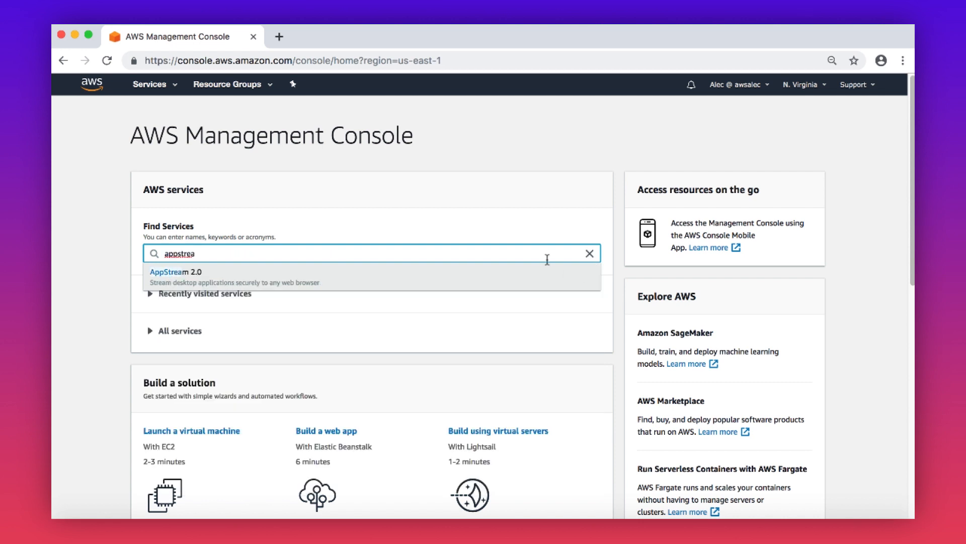
pyautogui.click(171, 272)
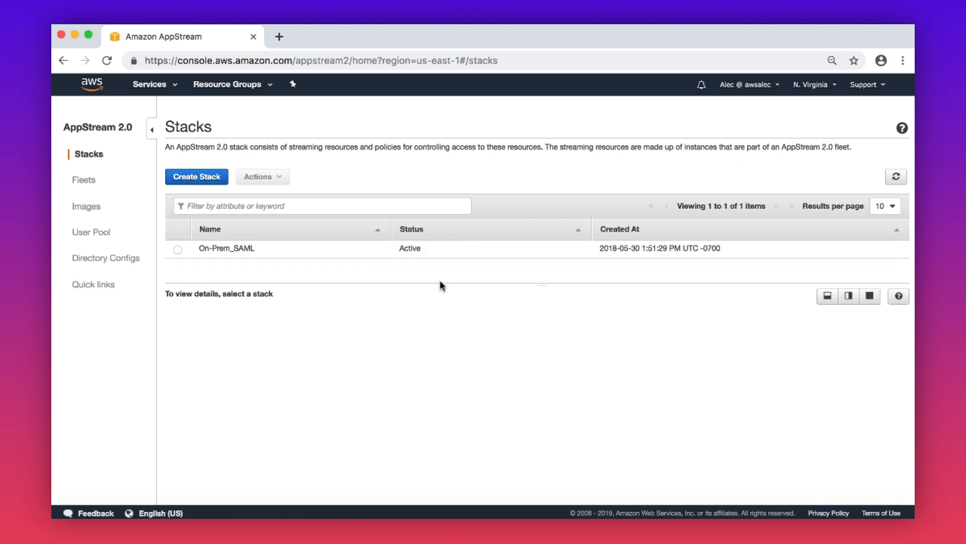
pyautogui.click(87, 206)
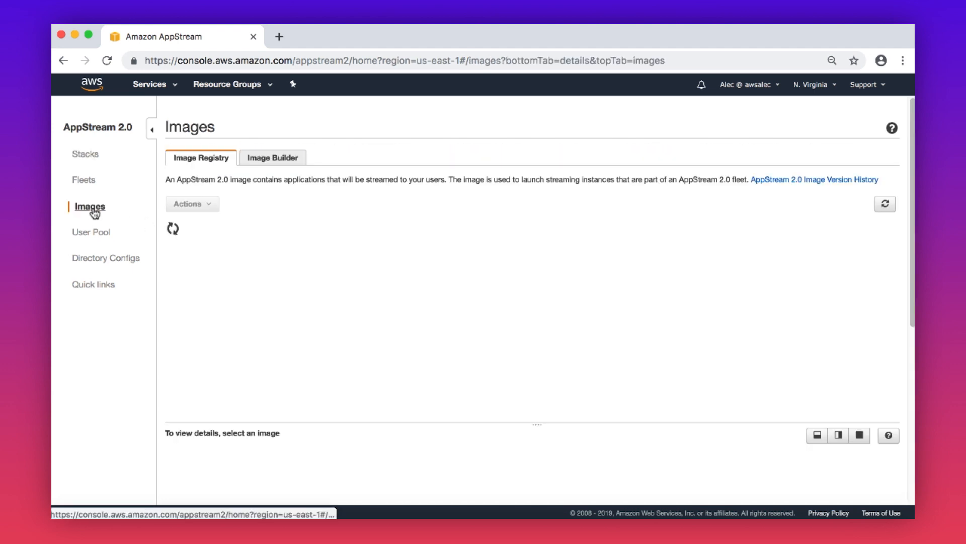
pyautogui.click(273, 157)
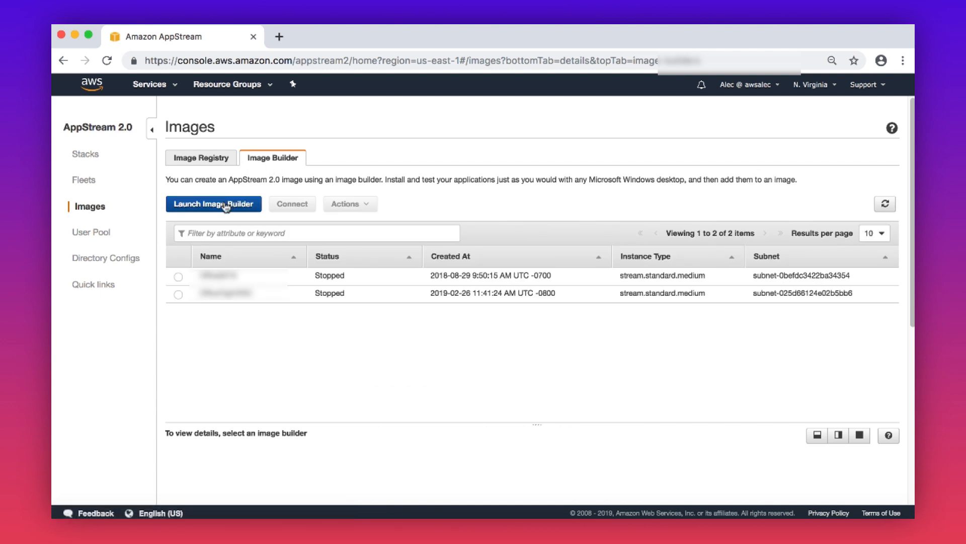
pyautogui.click(214, 203)
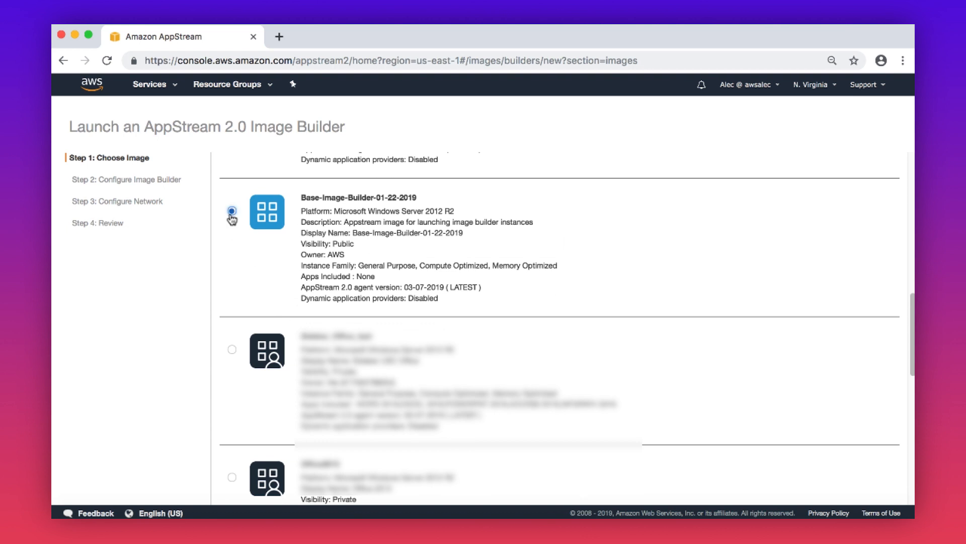
pyautogui.scroll(-3)
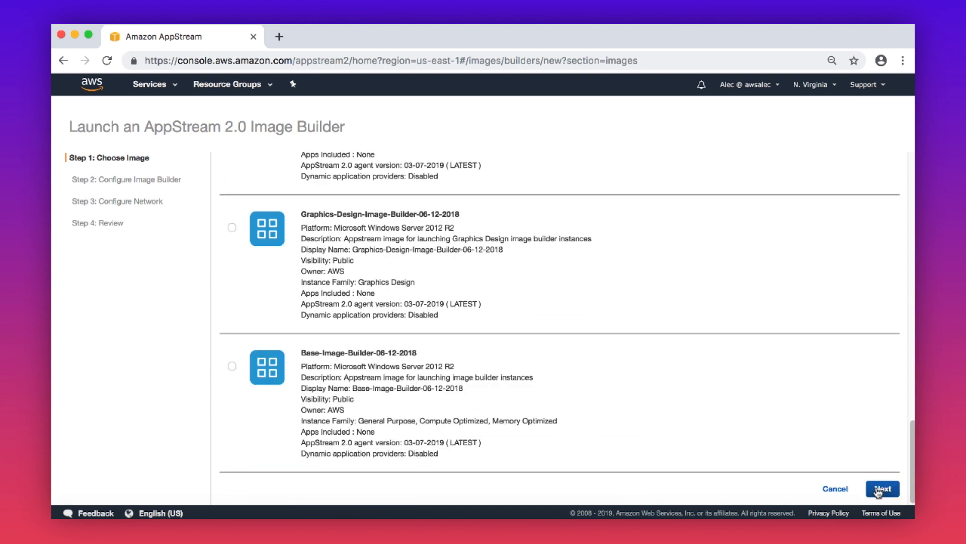
# Step: Name the image builder Tutorial_Image and choose the stream.standard.medium instance type
pyautogui.click(883, 488)
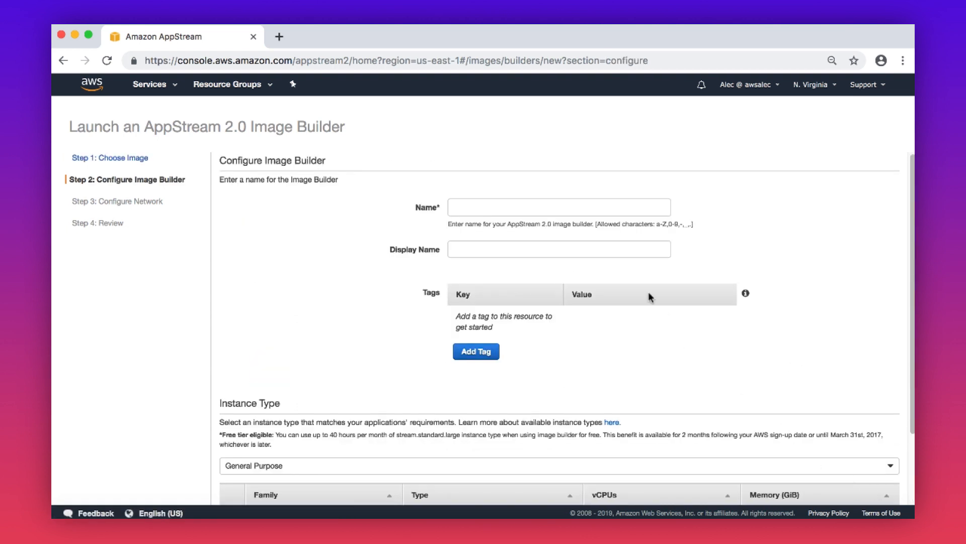
pyautogui.write('Tutorial_Image')
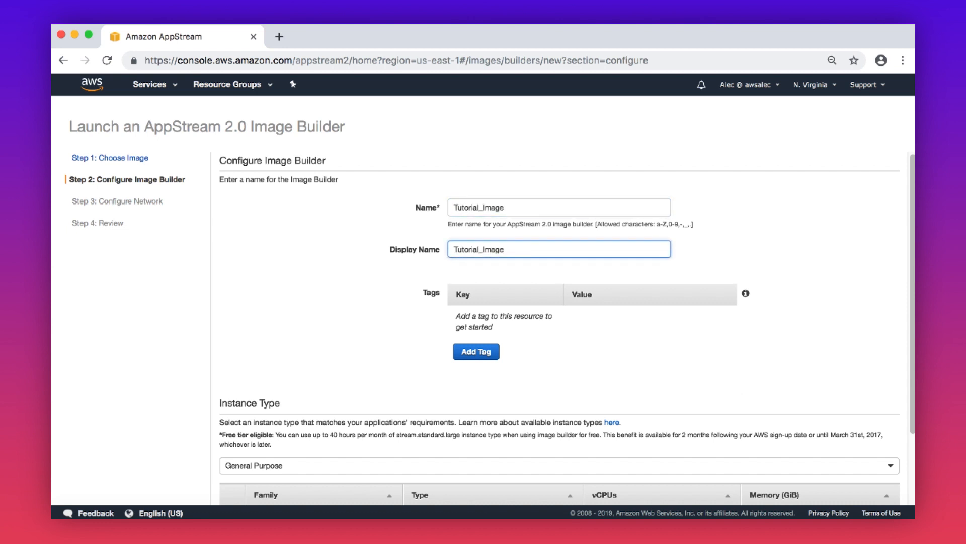
pyautogui.scroll(-3)
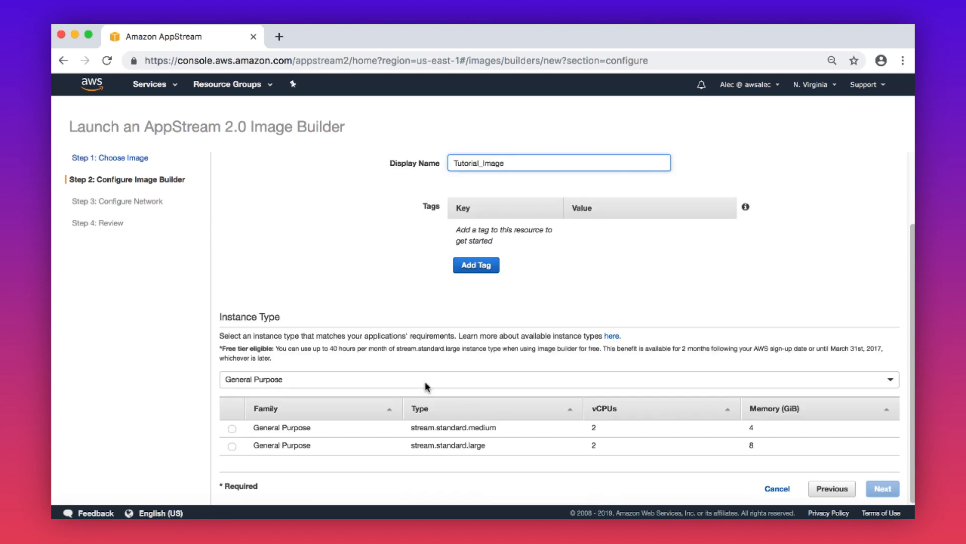
pyautogui.click(232, 428)
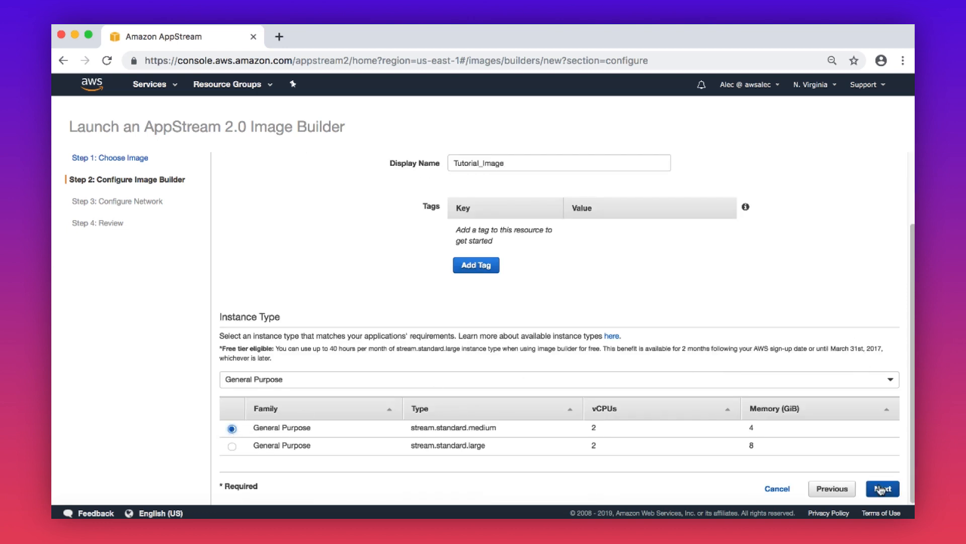
# Step: Enable default internet access with the us-east-1c default subnet and default security group
pyautogui.click(882, 489)
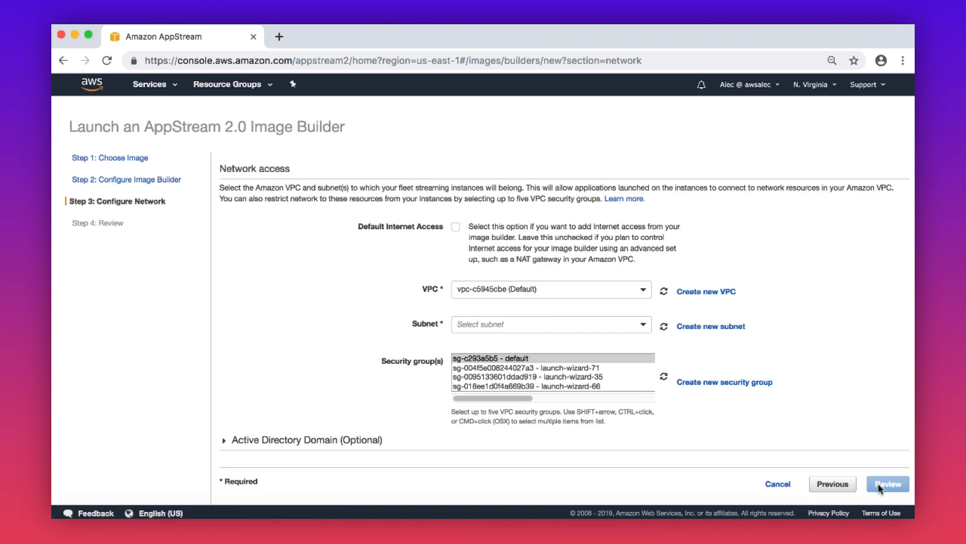
pyautogui.click(456, 226)
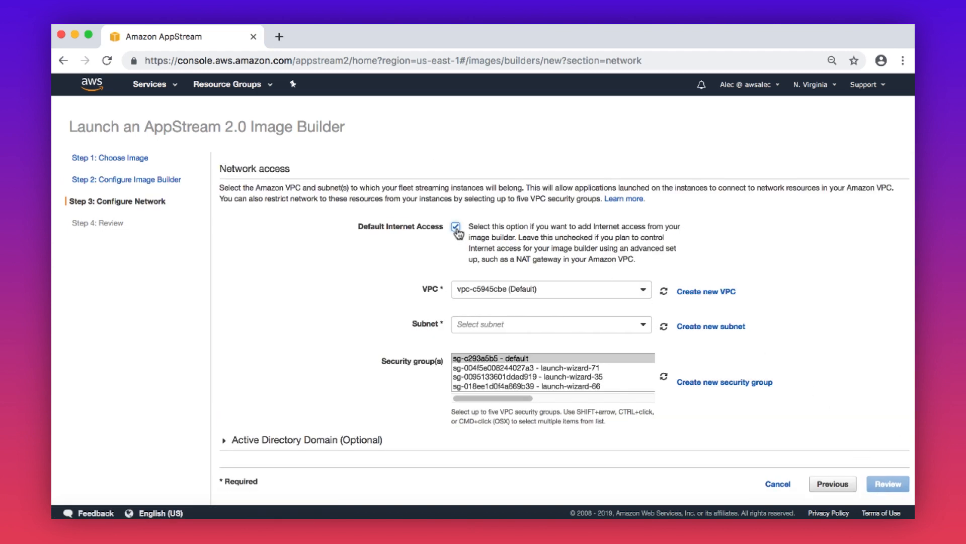
pyautogui.click(551, 325)
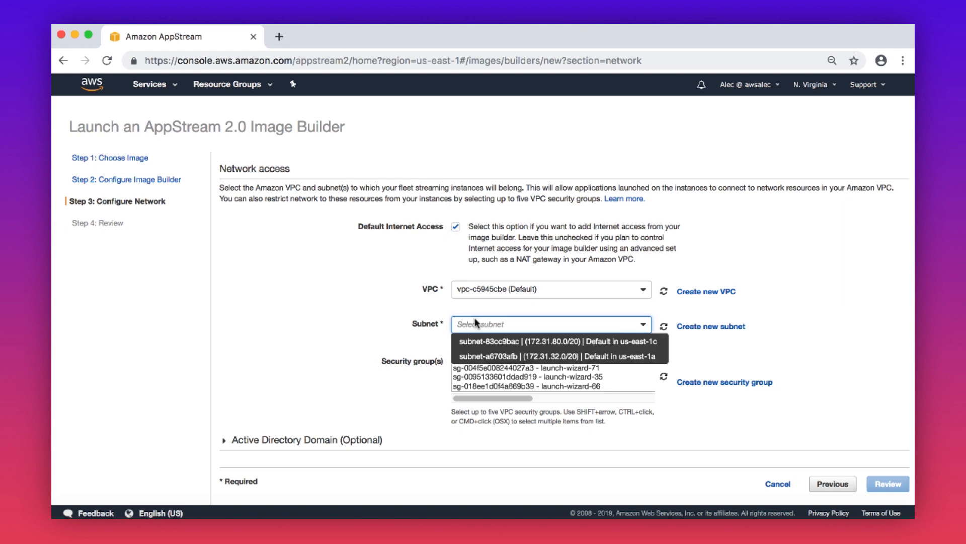
pyautogui.click(501, 355)
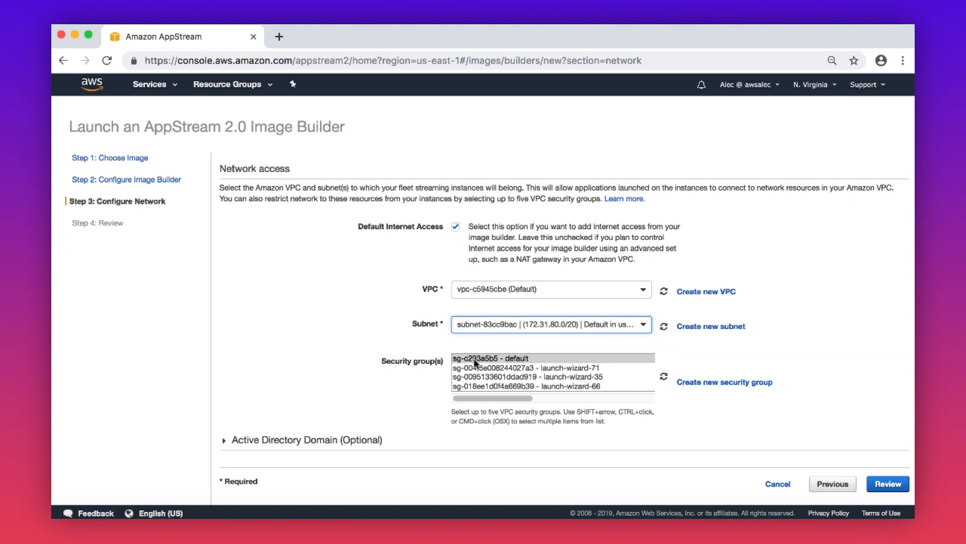
pyautogui.click(490, 359)
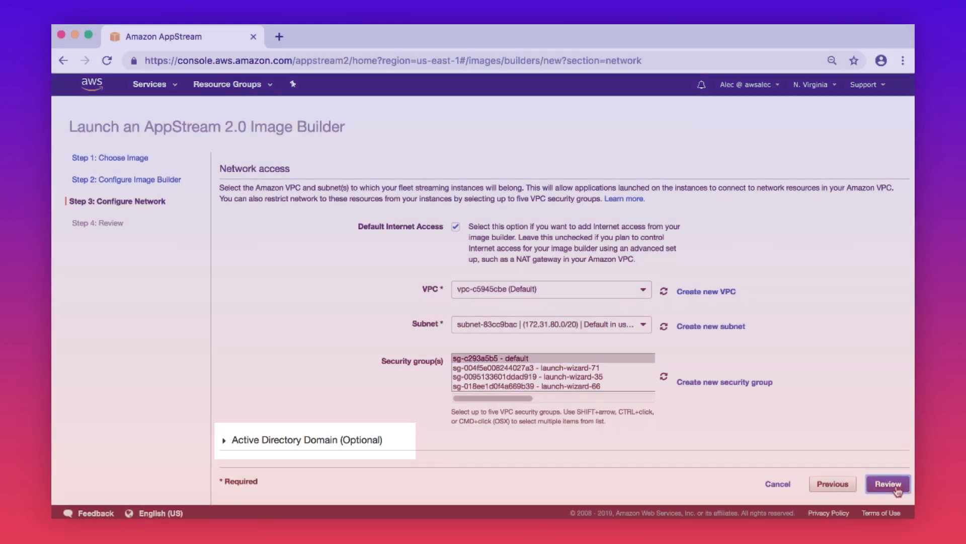
# Step: Review the Tutorial_Image builder settings and launch it
pyautogui.click(893, 483)
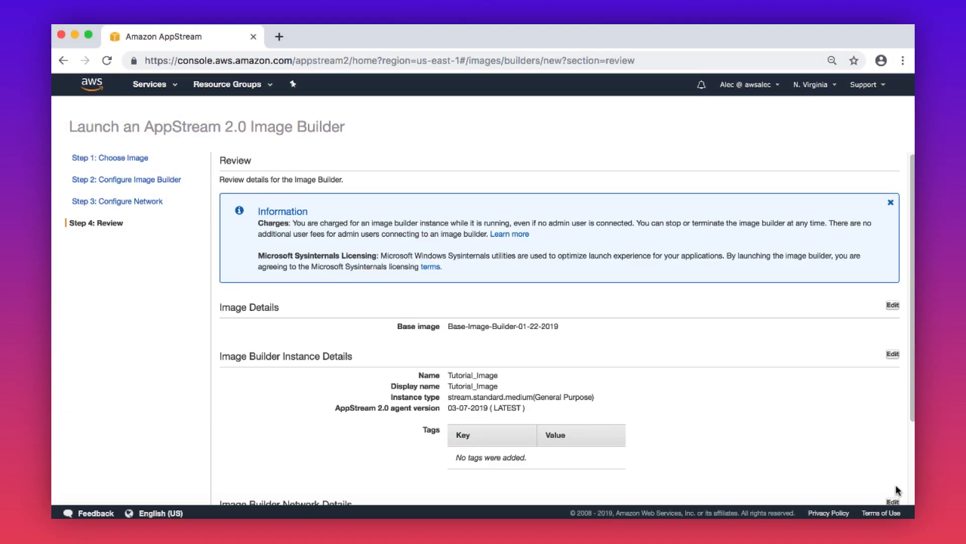
pyautogui.scroll(-3)
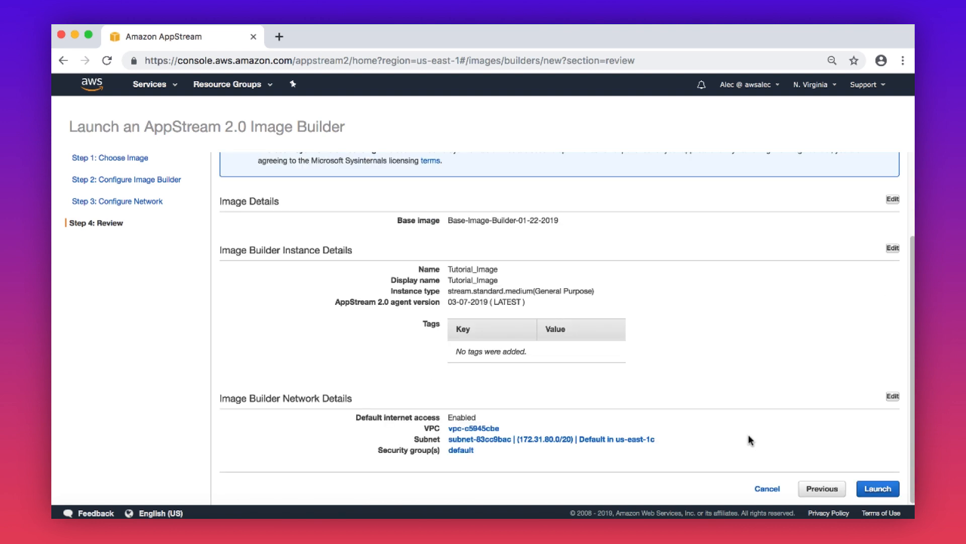
pyautogui.click(880, 489)
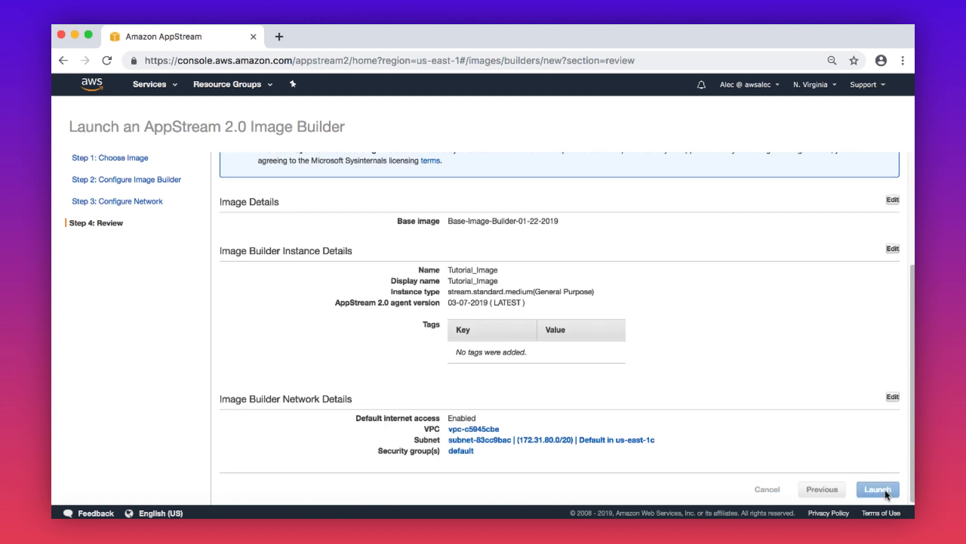
pyautogui.click(879, 489)
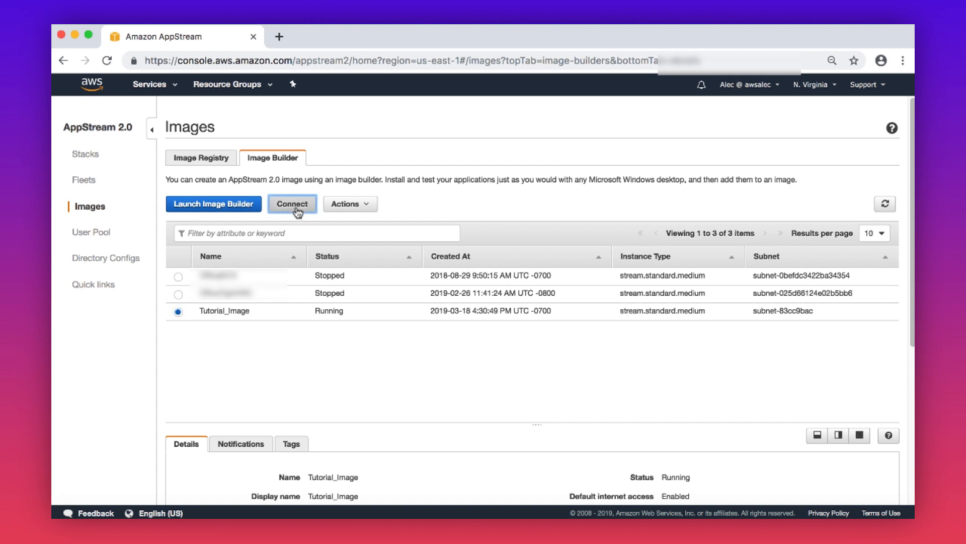
# Step: Connect to Tutorial_Image as Administrator and run Image Assistant listing Wordpad, Firefox and Paint
pyautogui.click(293, 204)
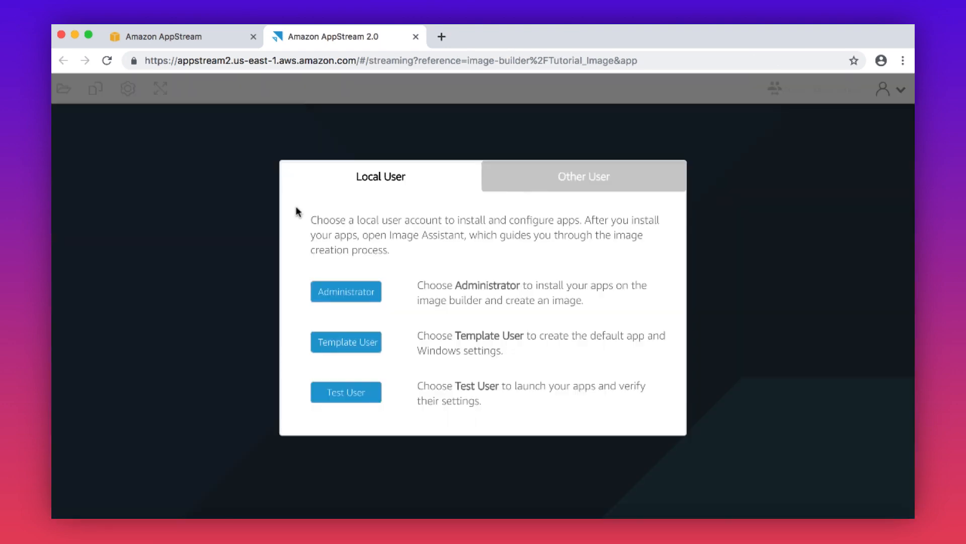
pyautogui.click(346, 291)
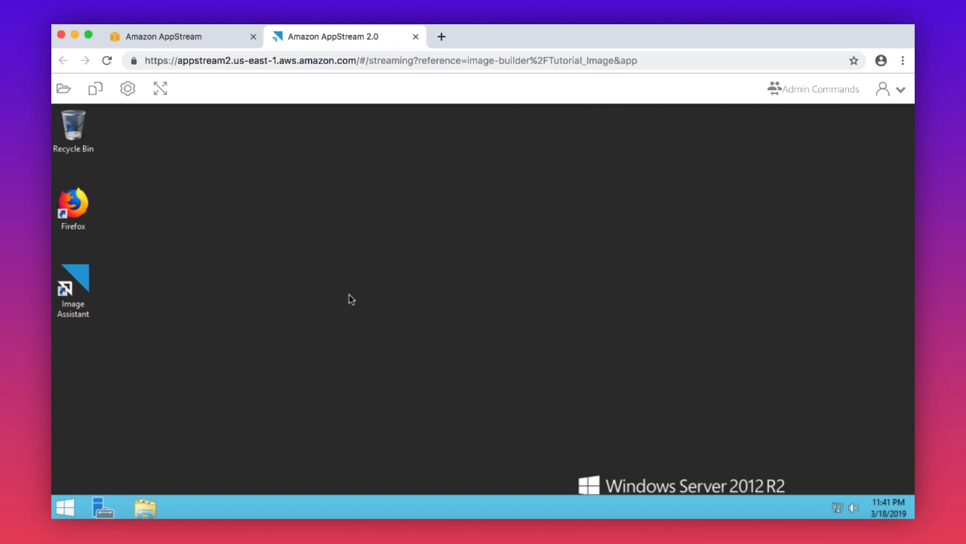
pyautogui.click(73, 290)
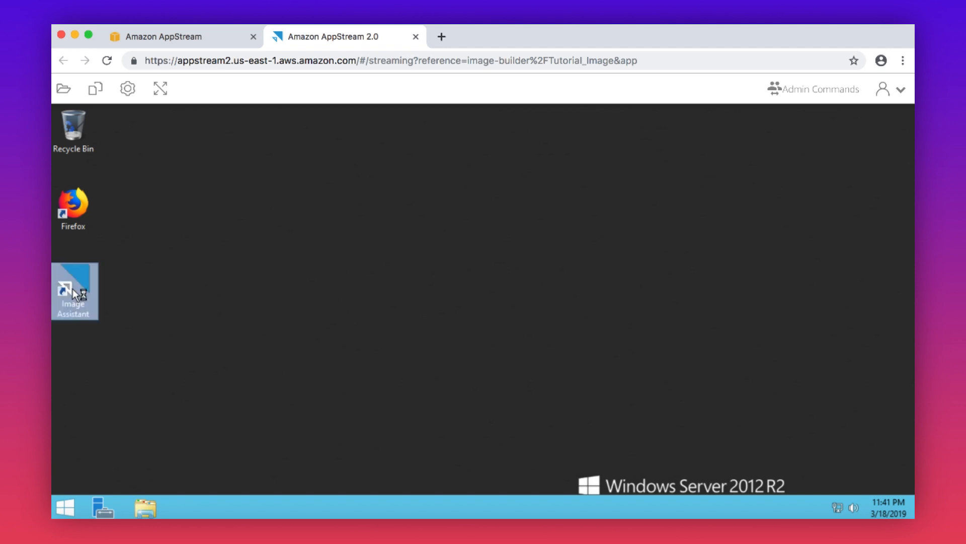
pyautogui.doubleClick(71, 290)
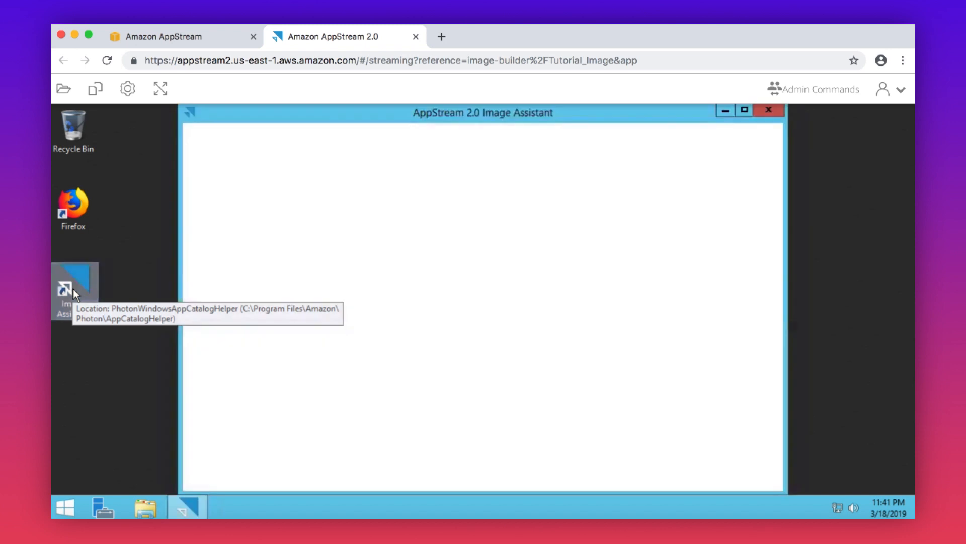
pyautogui.doubleClick(72, 283)
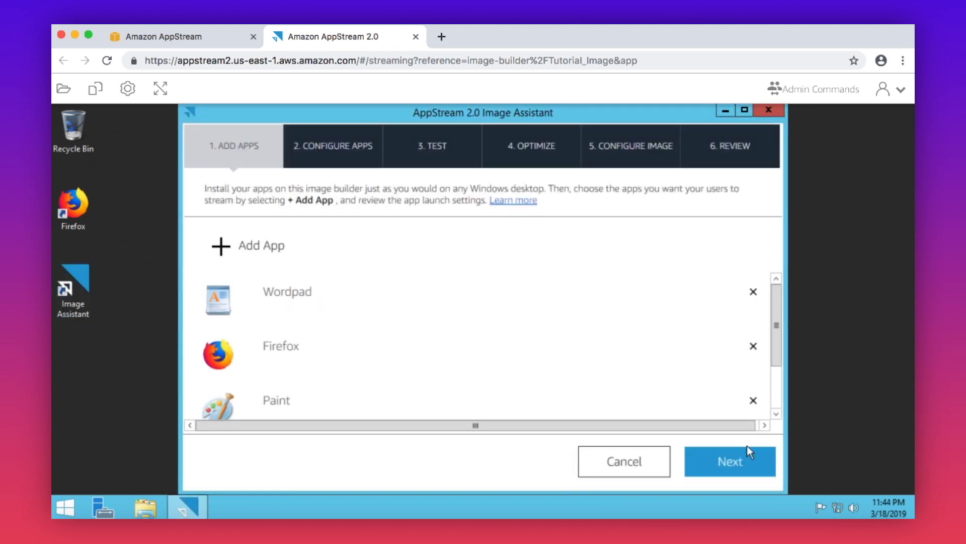
pyautogui.click(731, 461)
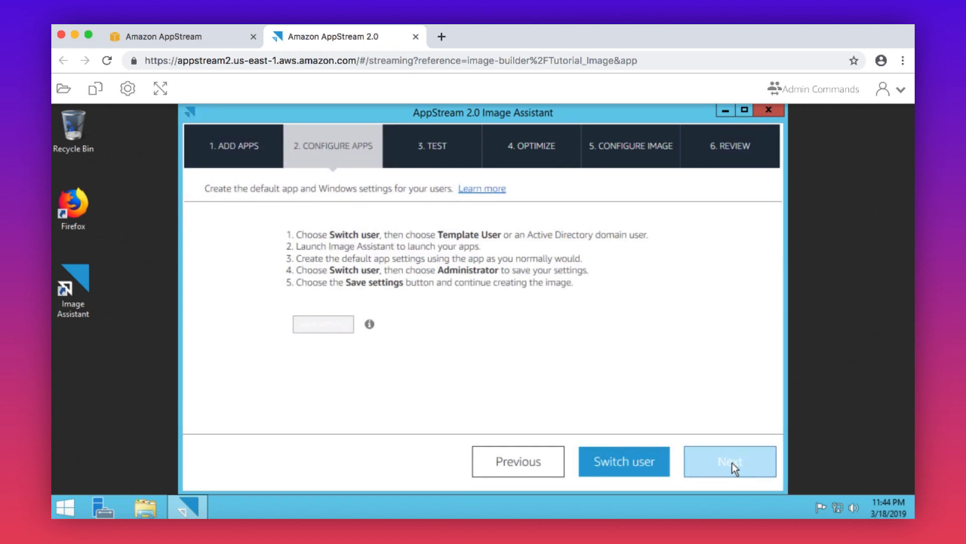
# Step: As the template user, launch and close Firefox to save defaults, then return to Administrator
pyautogui.click(624, 461)
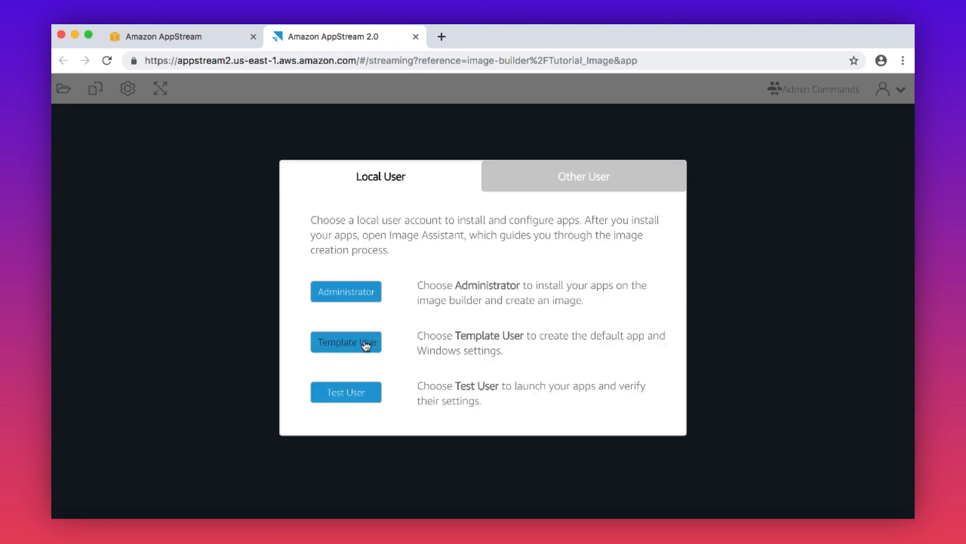
pyautogui.click(346, 342)
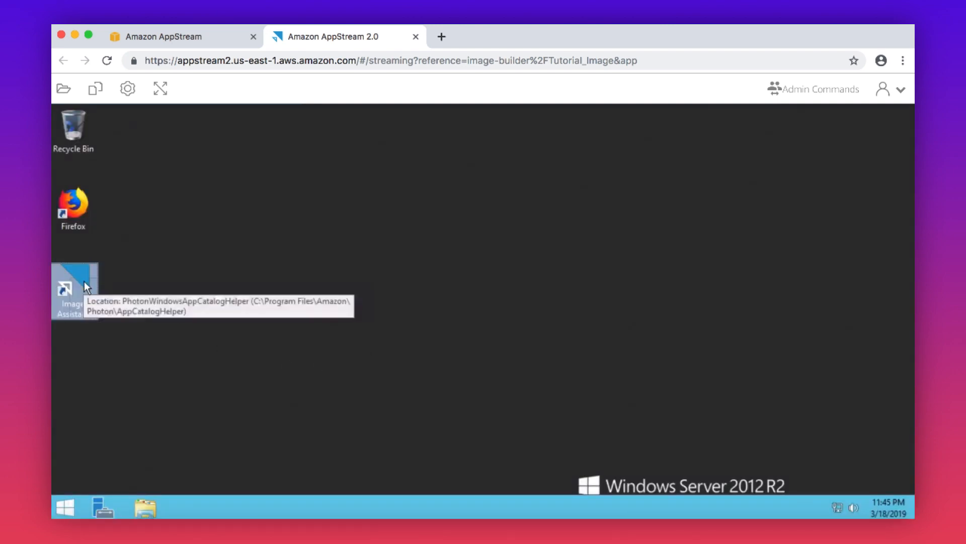
pyautogui.doubleClick(65, 287)
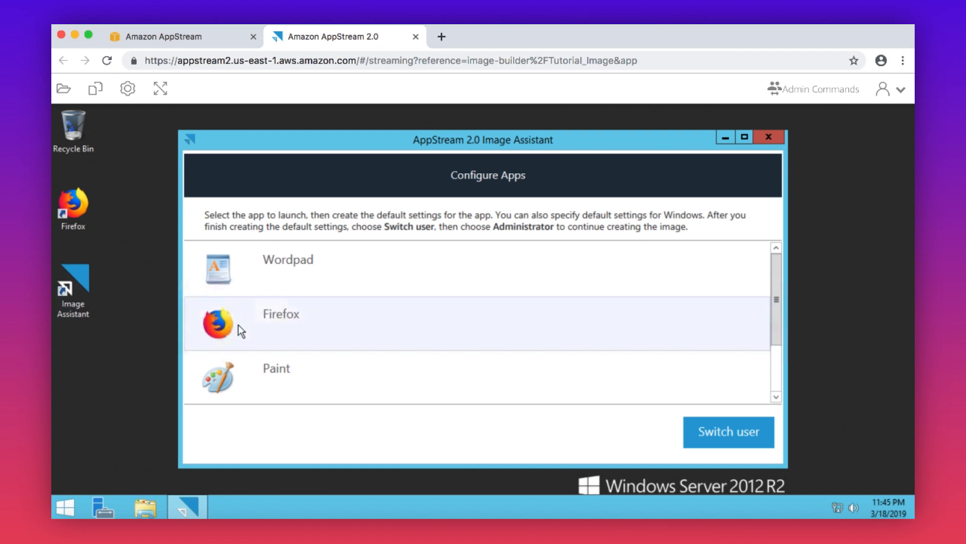
pyautogui.doubleClick(281, 313)
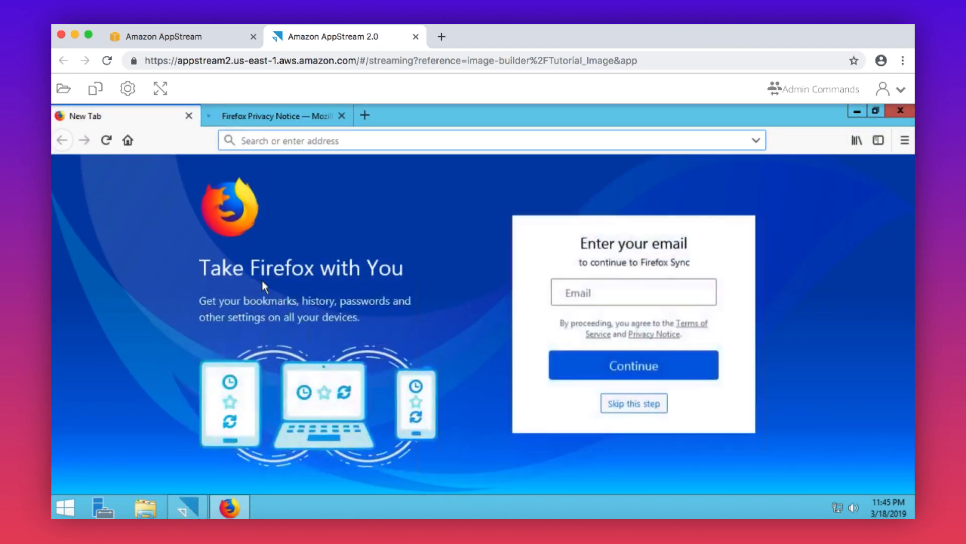
pyautogui.click(346, 116)
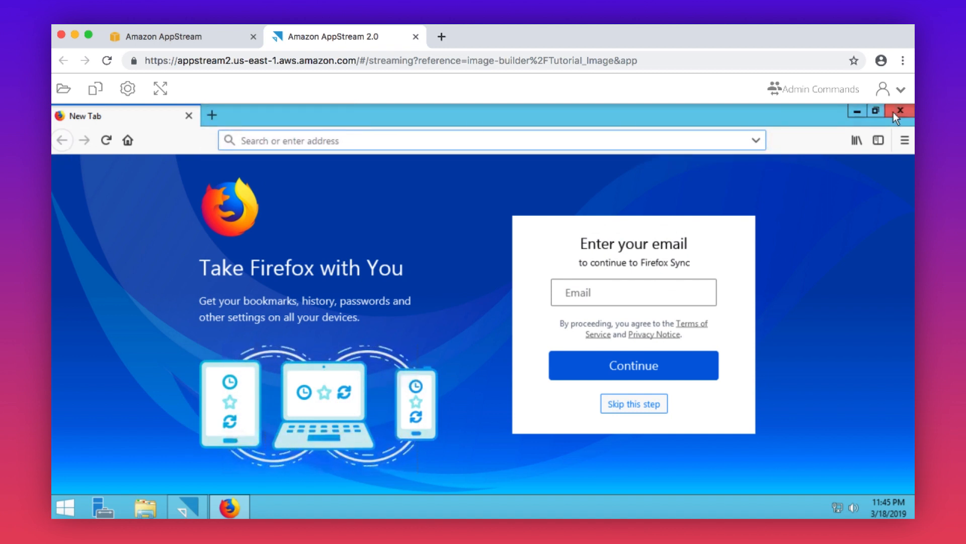
pyautogui.click(903, 110)
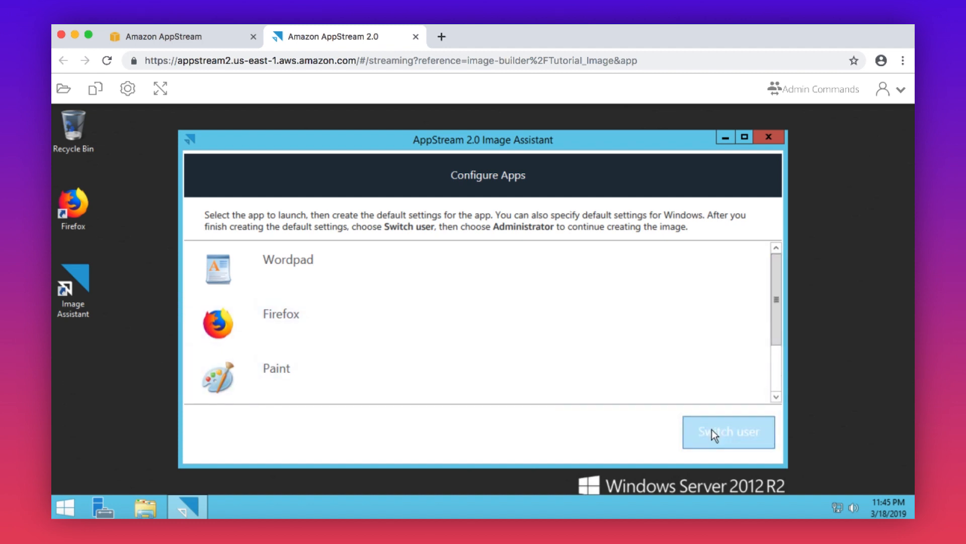
pyautogui.click(728, 432)
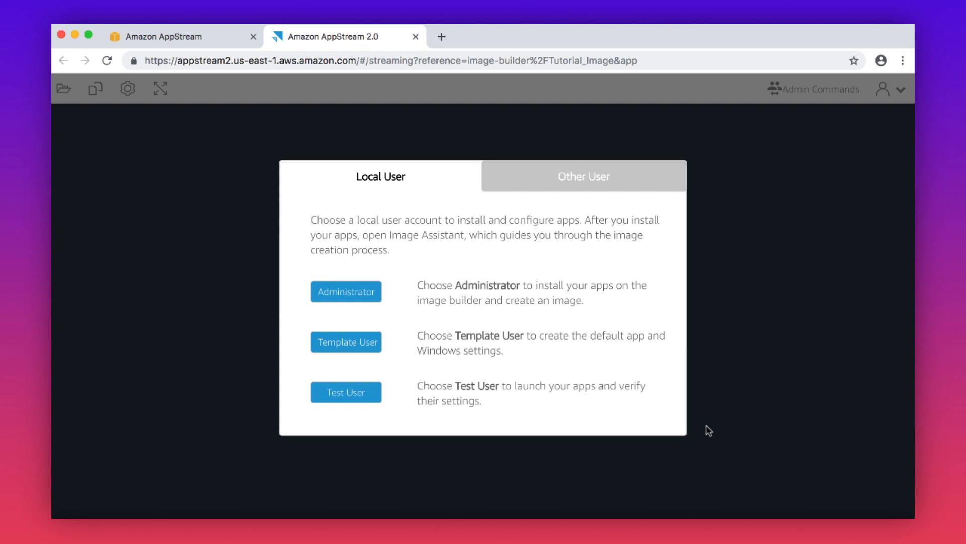
pyautogui.moveTo(691, 423)
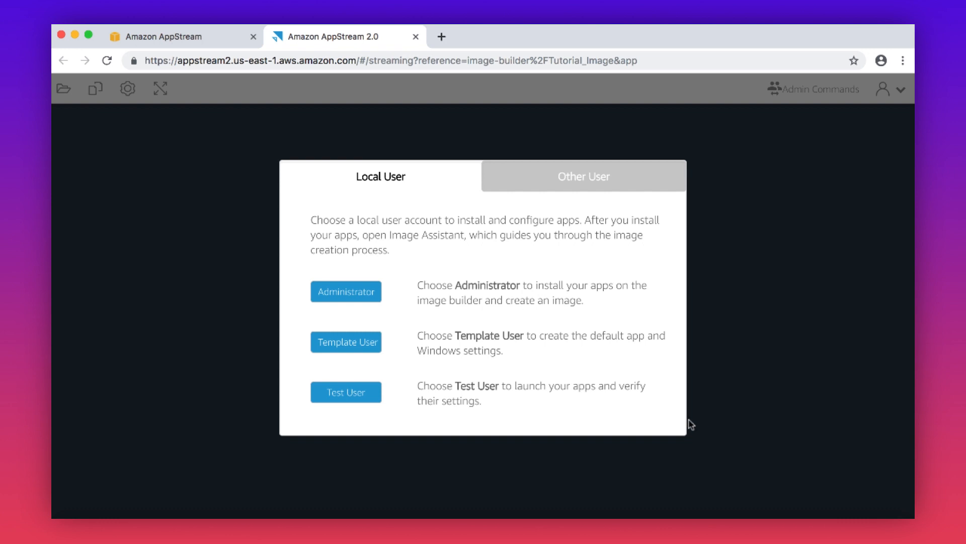
pyautogui.click(346, 291)
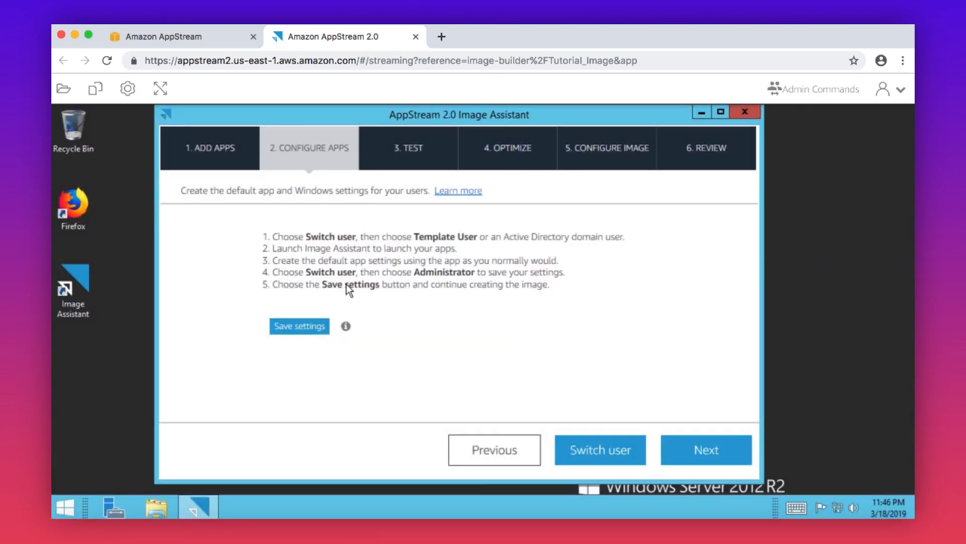
# Step: Sign in as Test User, launch Paint through Image Assistant to verify it, then leave
pyautogui.click(300, 326)
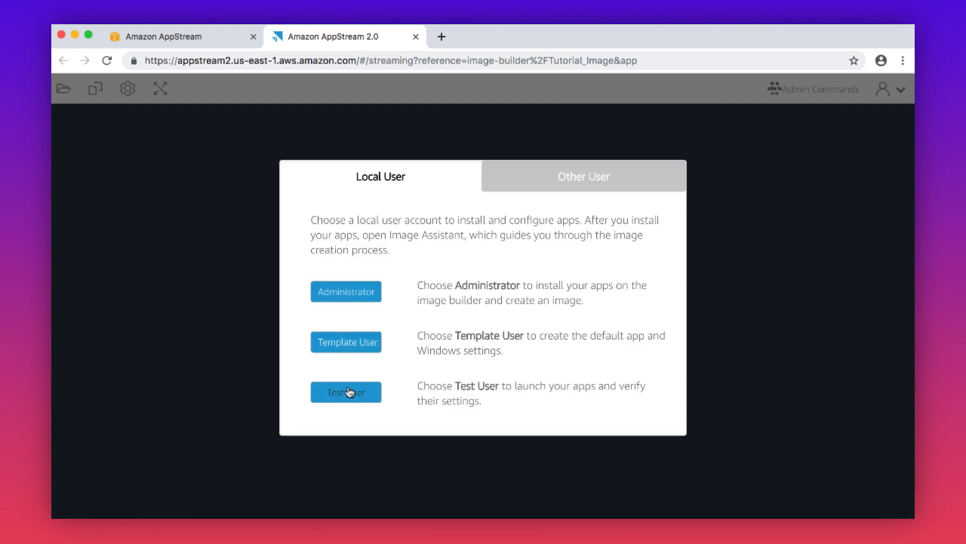
pyautogui.click(346, 391)
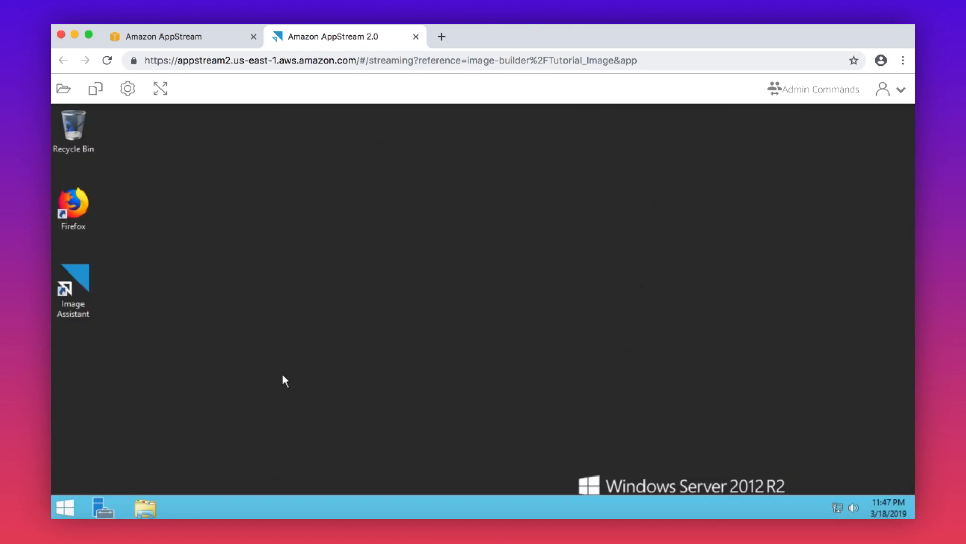
pyautogui.click(73, 289)
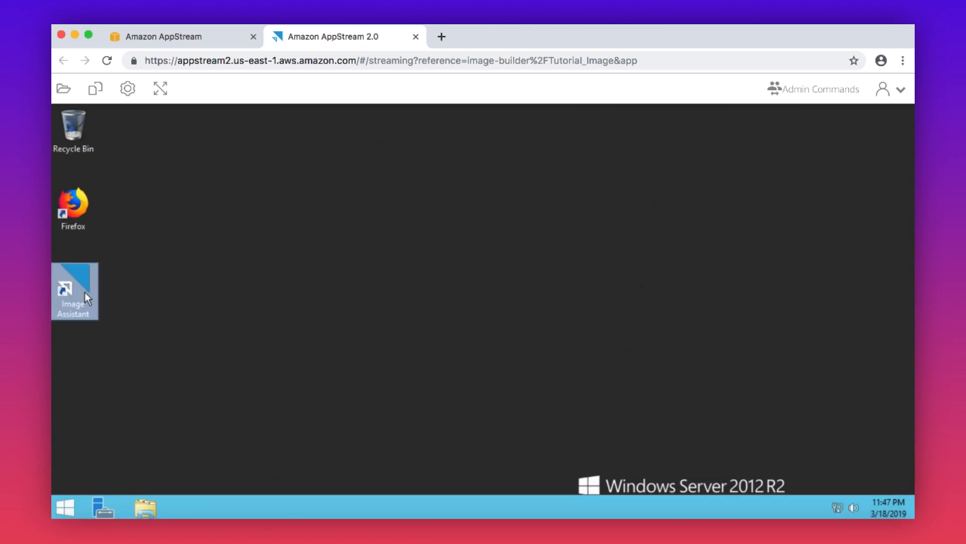
pyautogui.doubleClick(73, 287)
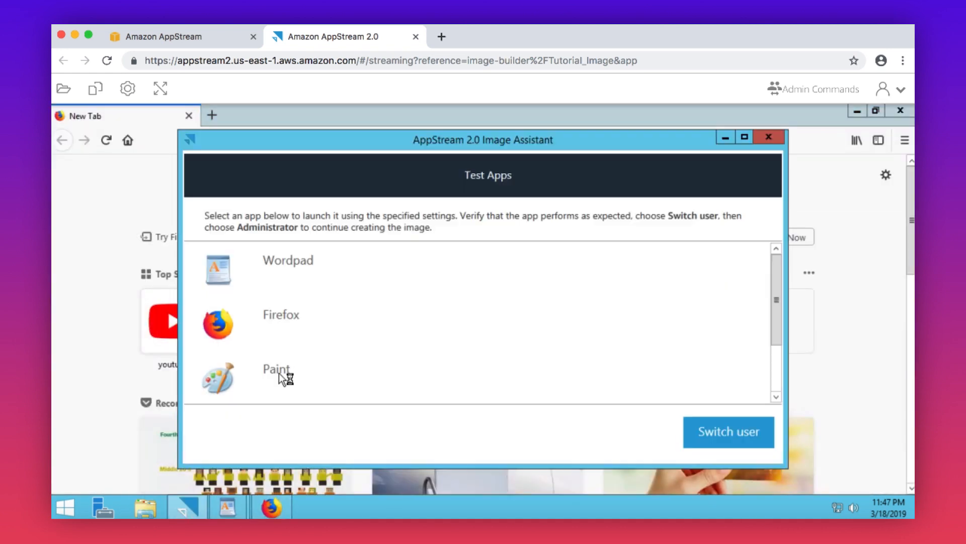
pyautogui.click(275, 369)
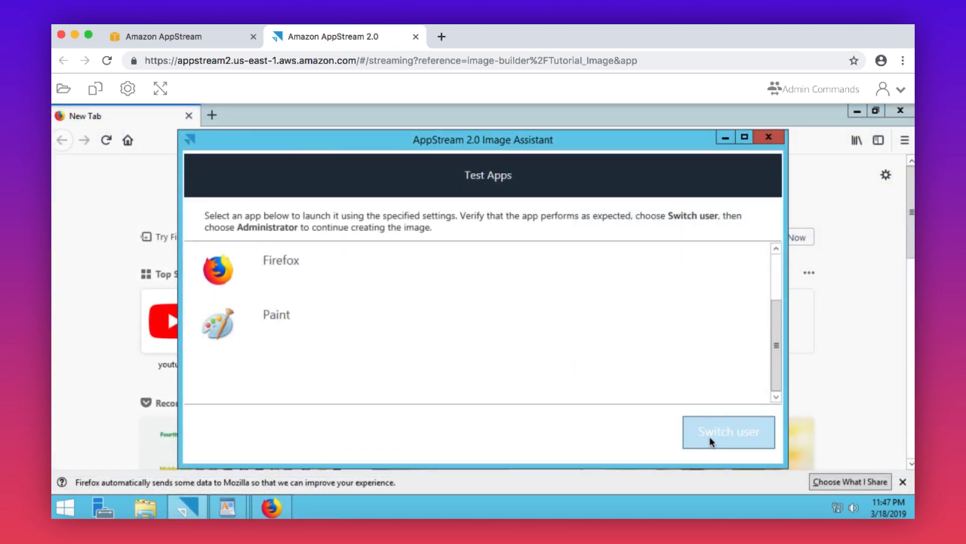
pyautogui.click(728, 432)
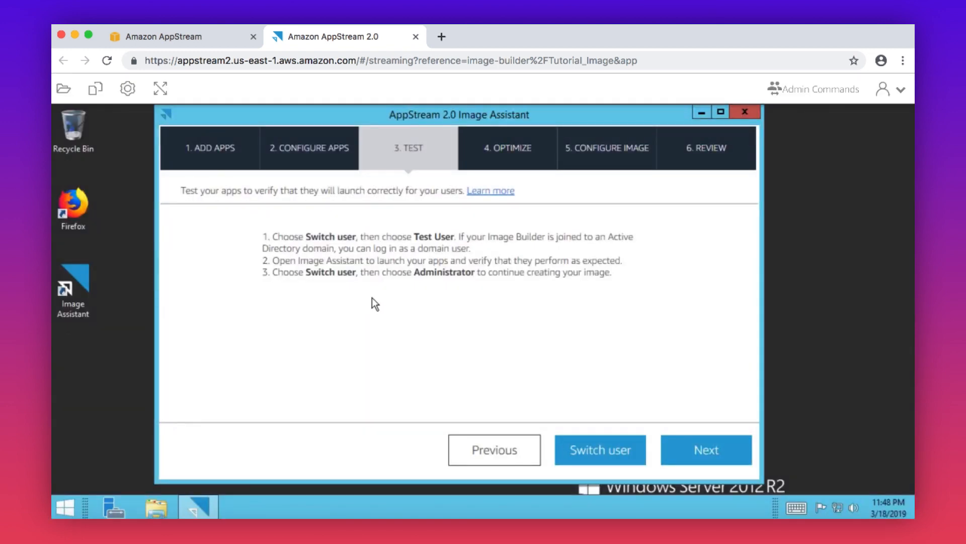
# Step: Run app optimization, confirming when Firefox and then Paint finish loading
pyautogui.click(707, 449)
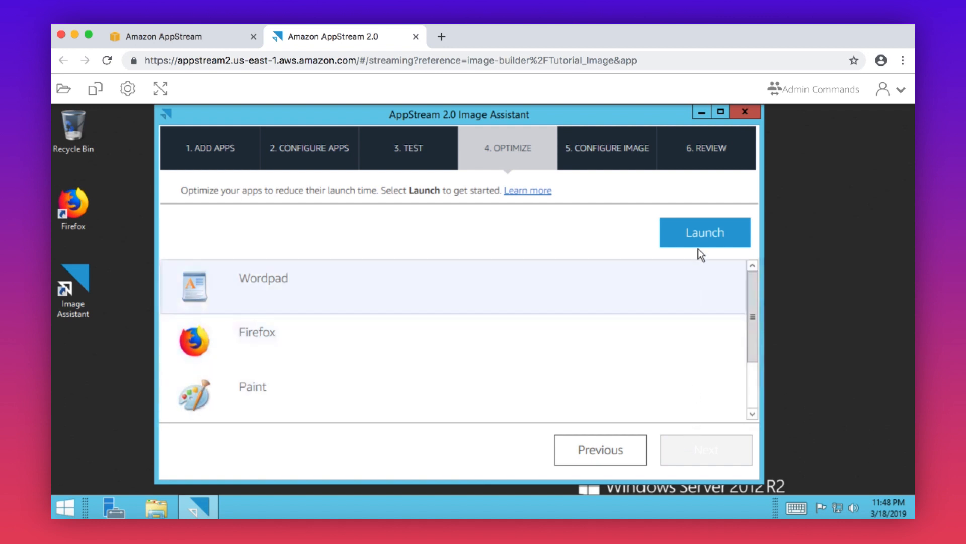
pyautogui.click(705, 232)
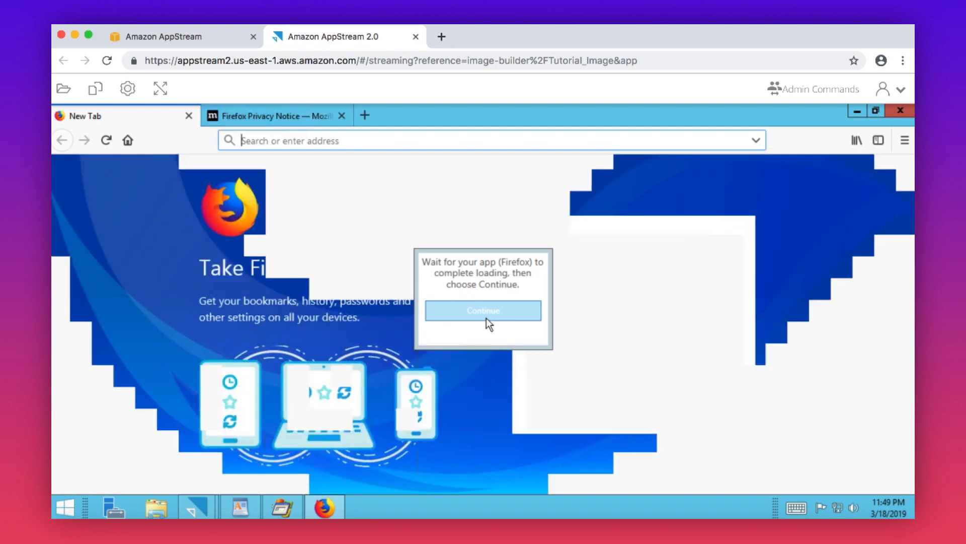
pyautogui.click(483, 310)
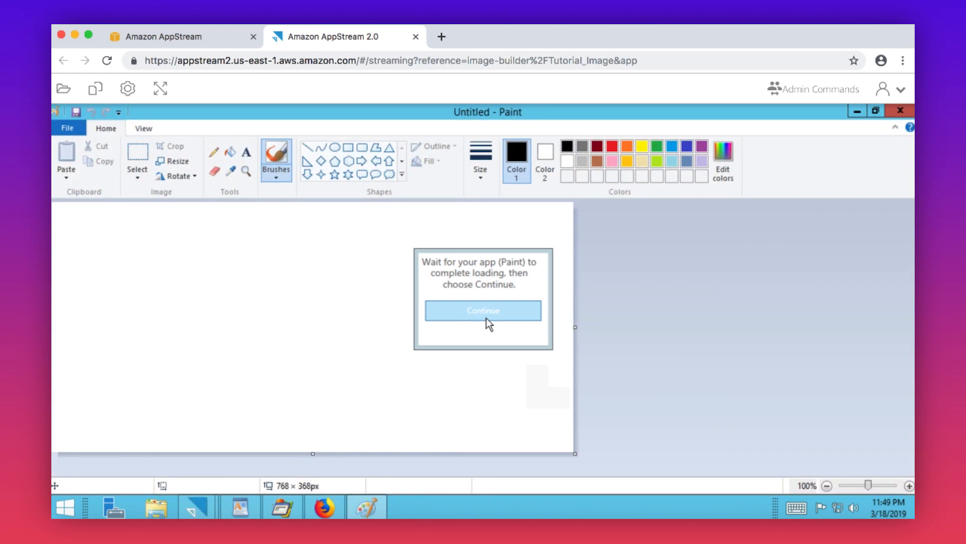
pyautogui.click(484, 310)
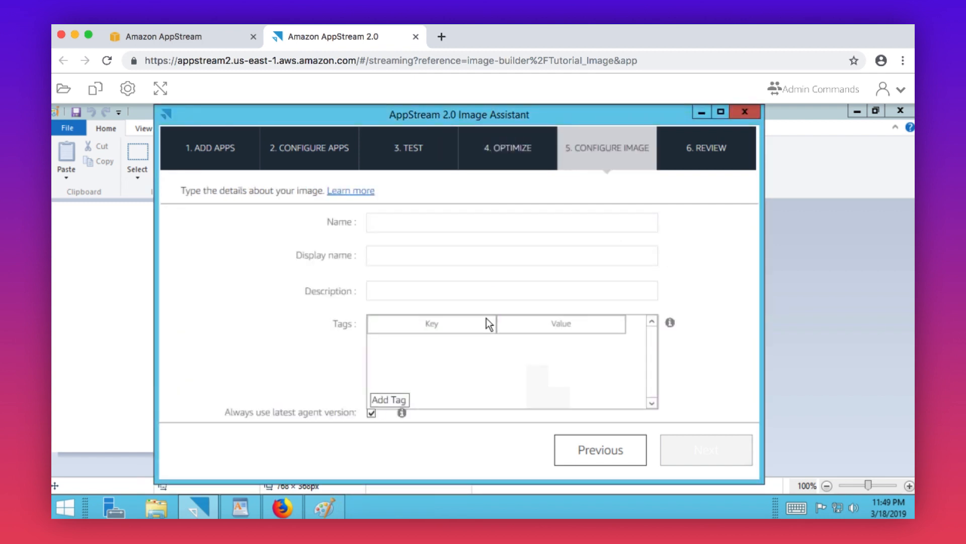
# Step: Enter Tutorial_Image as image name, display name and description, review, and create the image
pyautogui.write('Tutorial_Image')
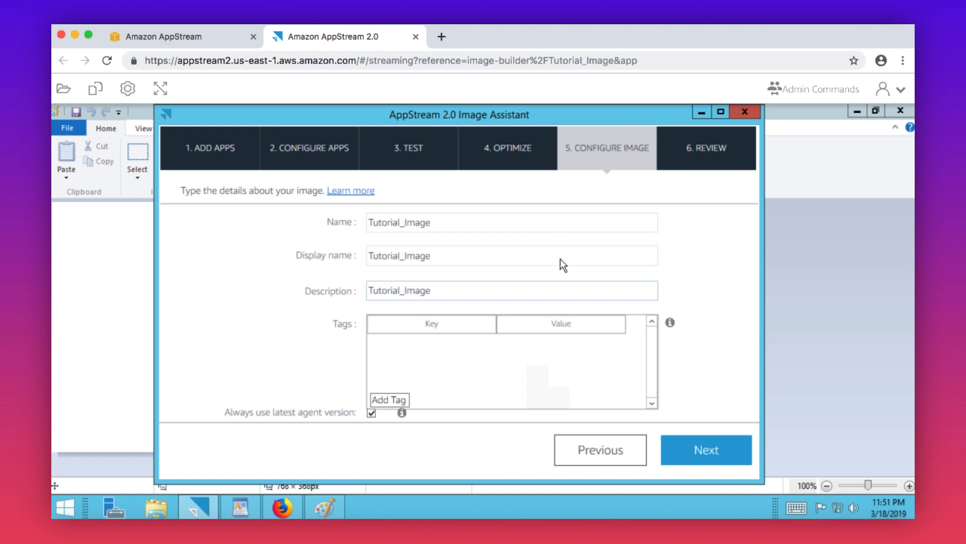
pyautogui.click(706, 449)
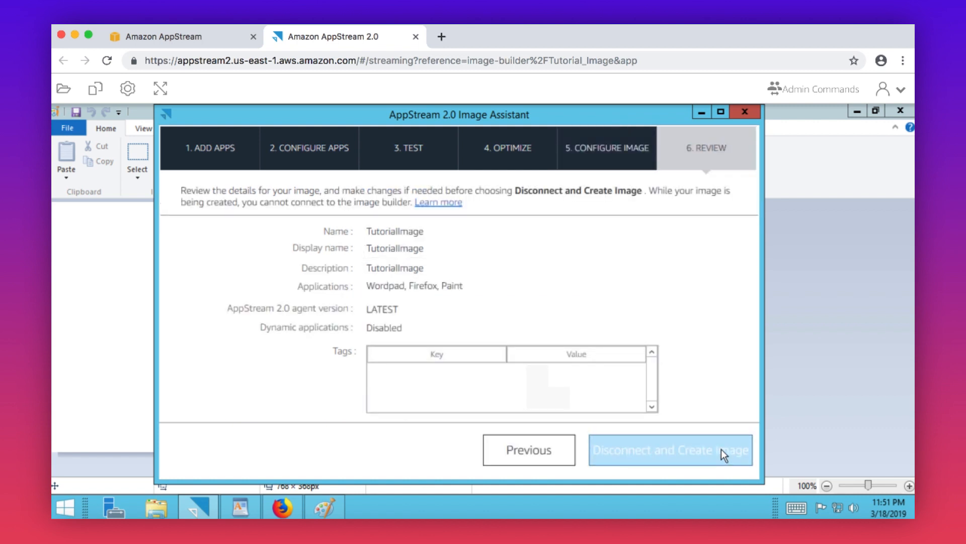
pyautogui.click(671, 450)
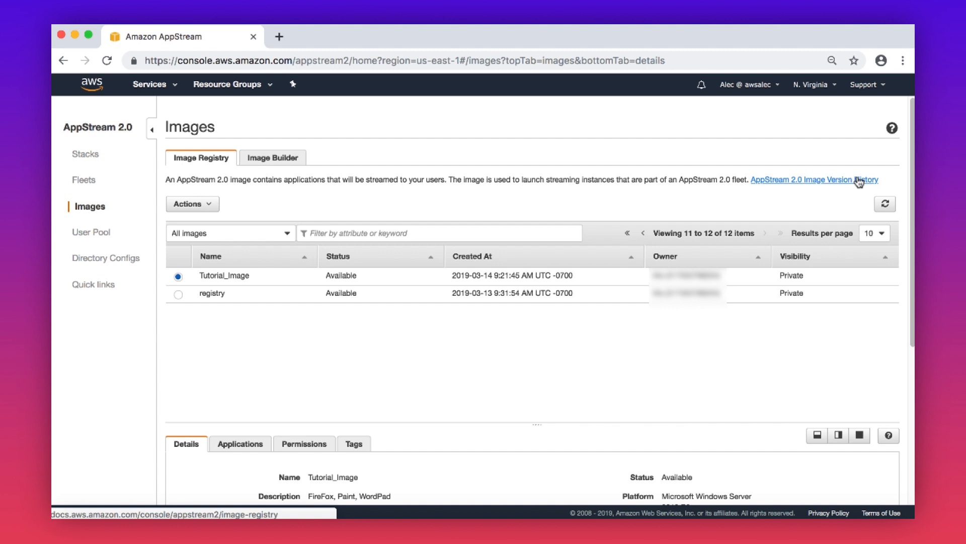
pyautogui.moveTo(858, 180)
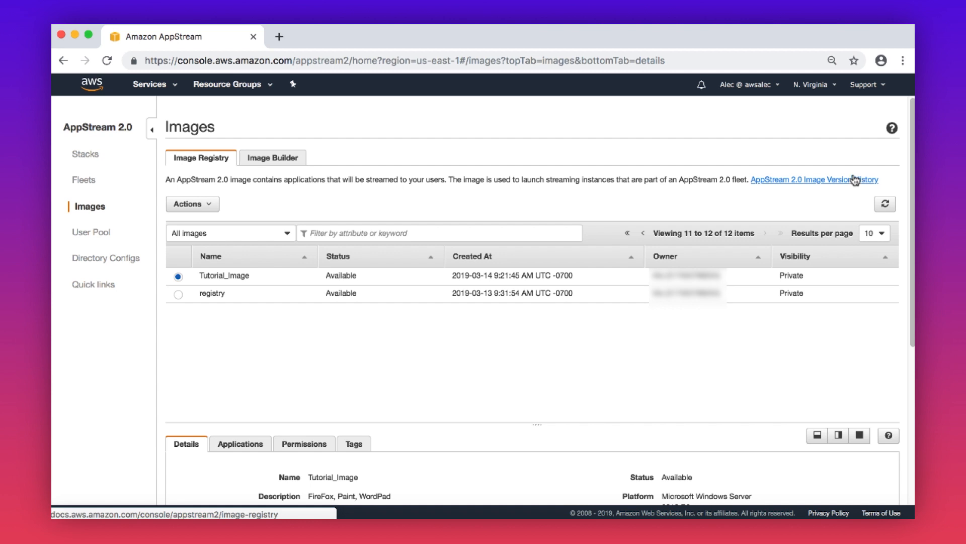
pyautogui.moveTo(84, 180)
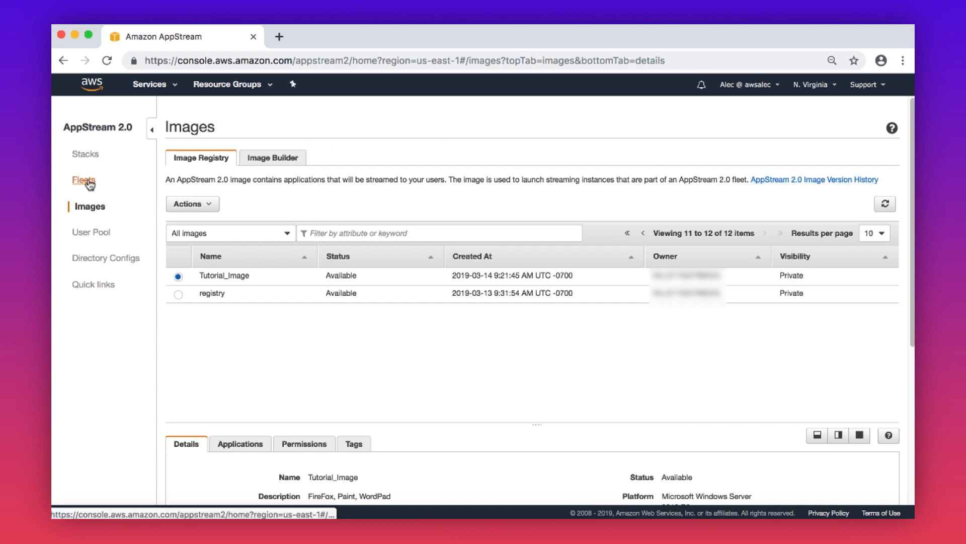
# Step: Open the Fleets page from the left navigation
pyautogui.click(83, 180)
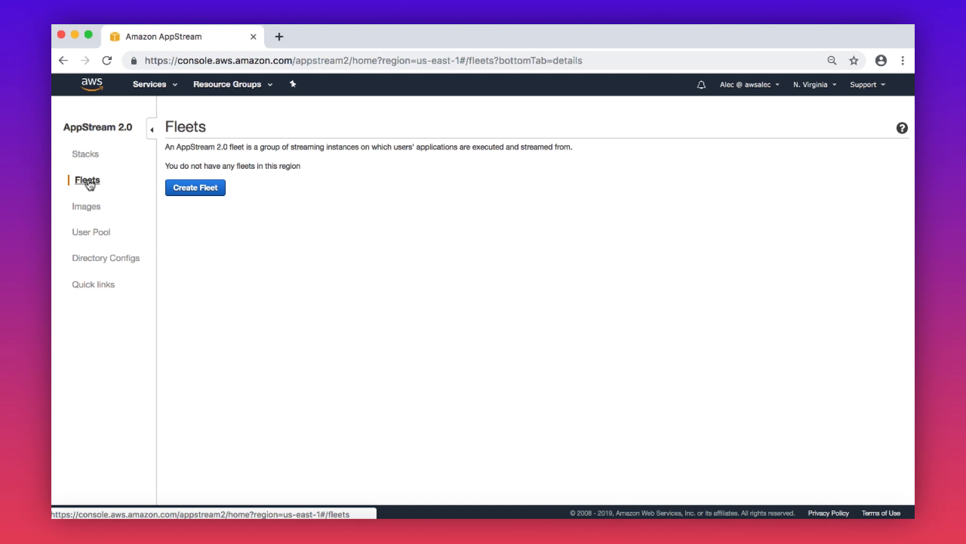
# Step: Create a fleet named Tutorial with matching display name and description, reaching image selection
pyautogui.click(194, 187)
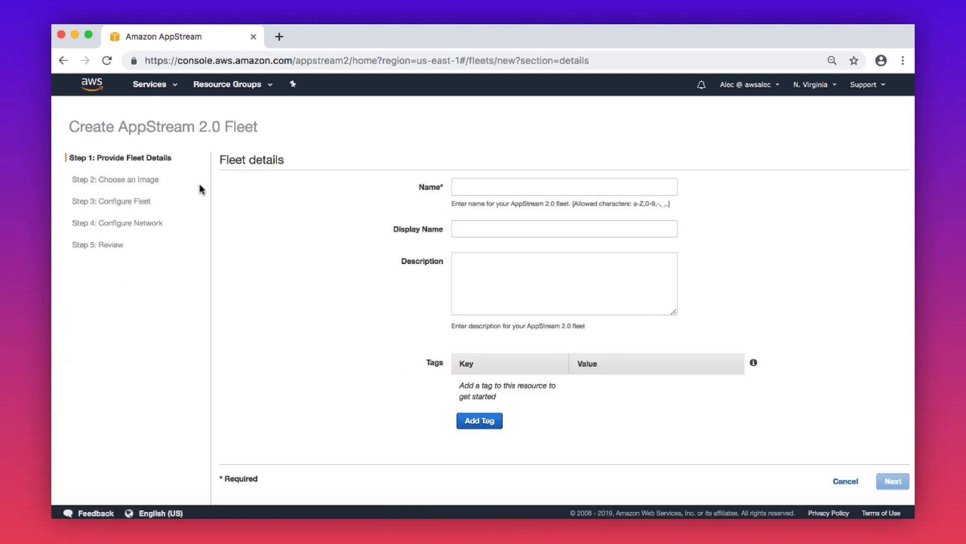
pyautogui.write('Tutorial')
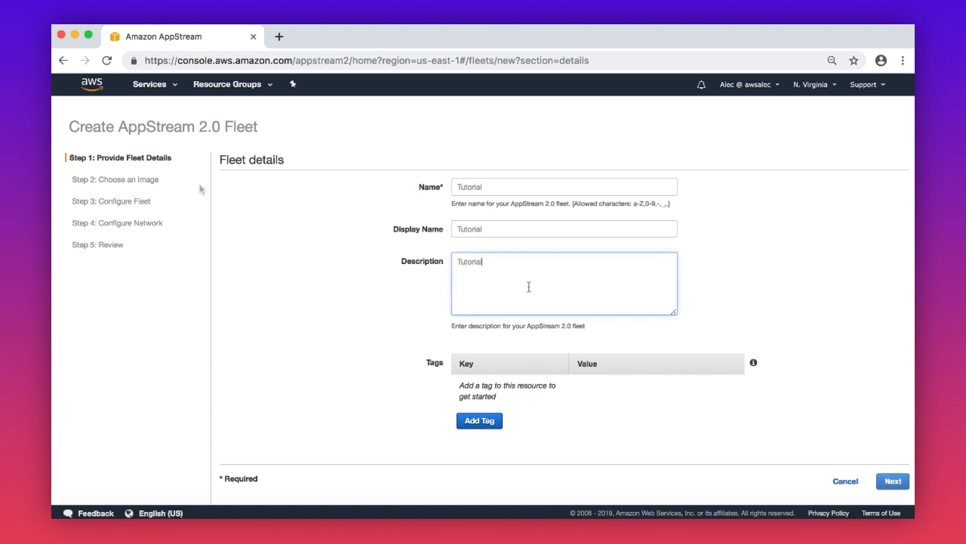
pyautogui.moveTo(886, 479)
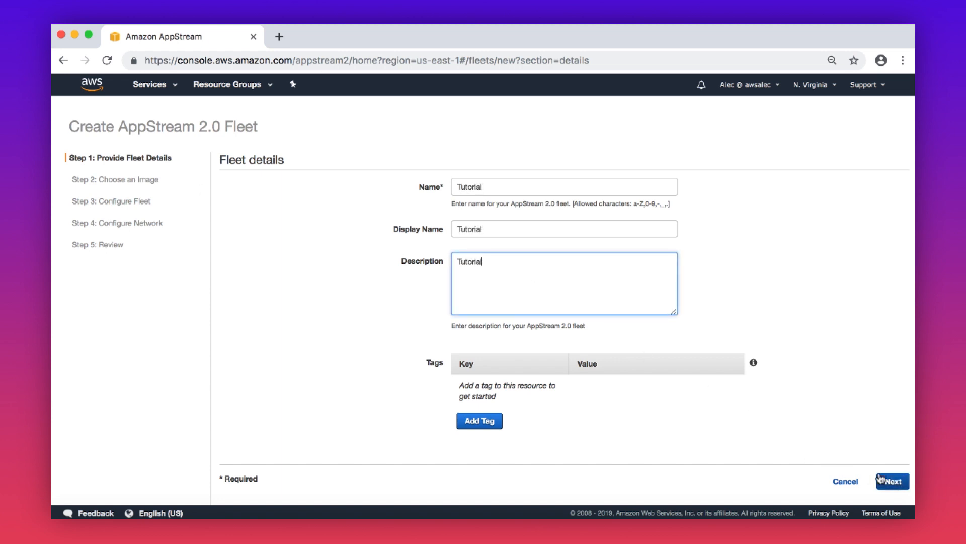
pyautogui.click(894, 481)
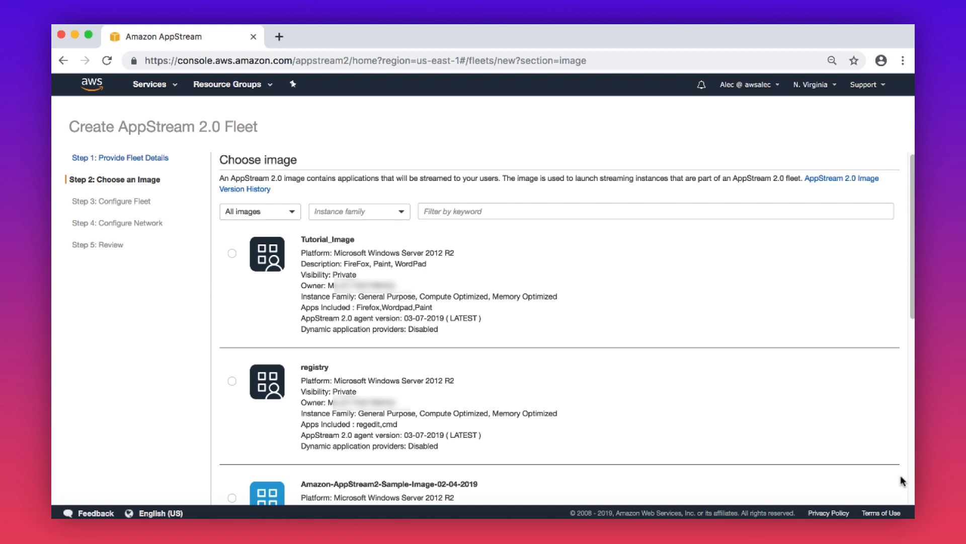
pyautogui.moveTo(234, 257)
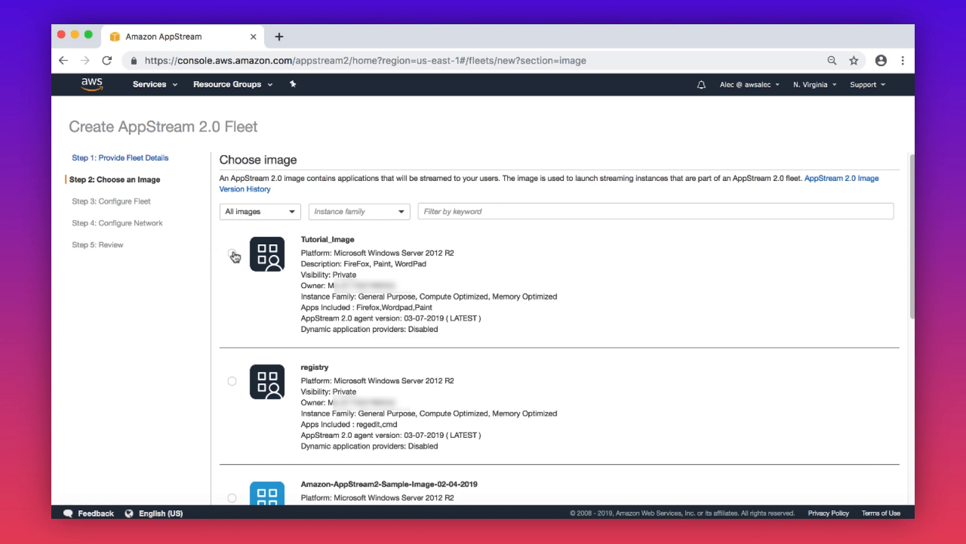
pyautogui.scroll(-3)
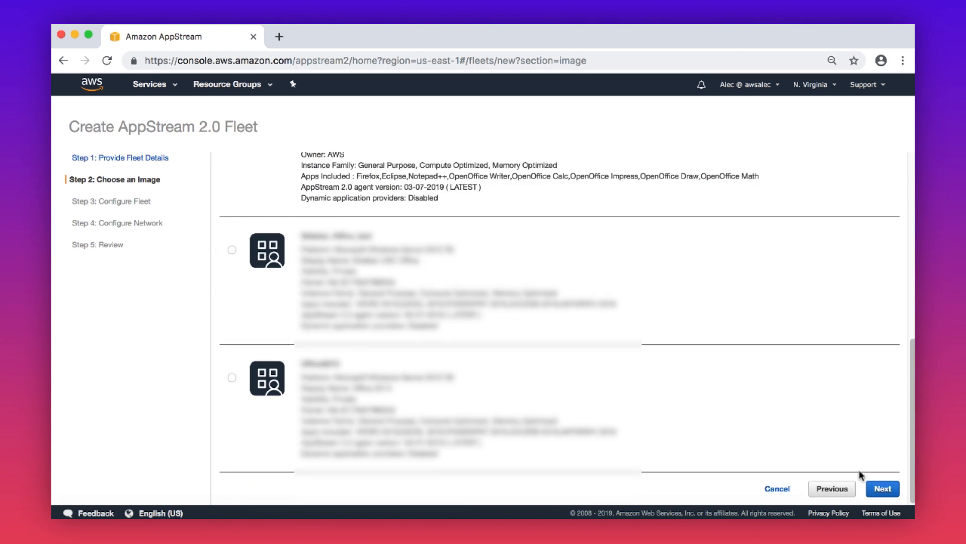
# Step: Give the fleet stream.standard.medium, 16-hour sessions, 15-minute disconnect timeout and capacity 1 to 5
pyautogui.click(886, 488)
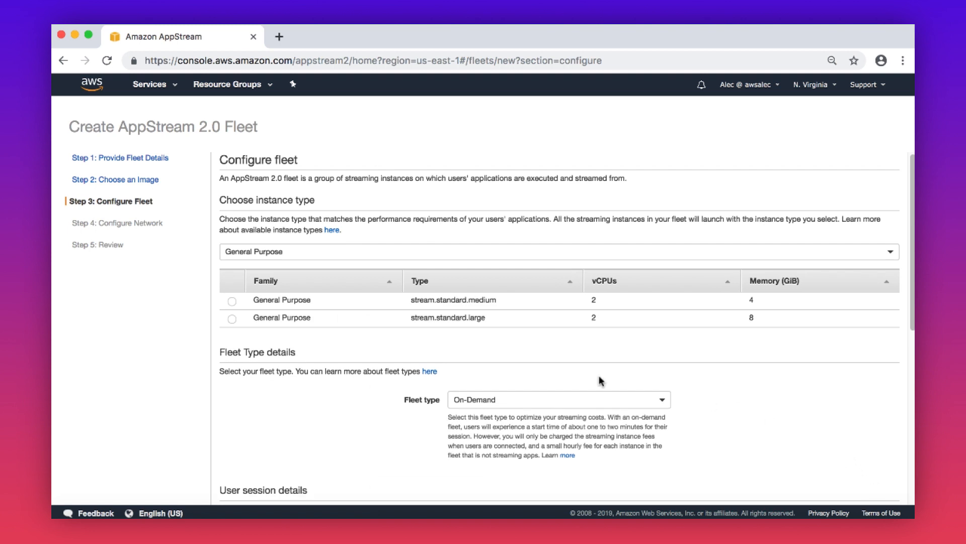
pyautogui.click(232, 301)
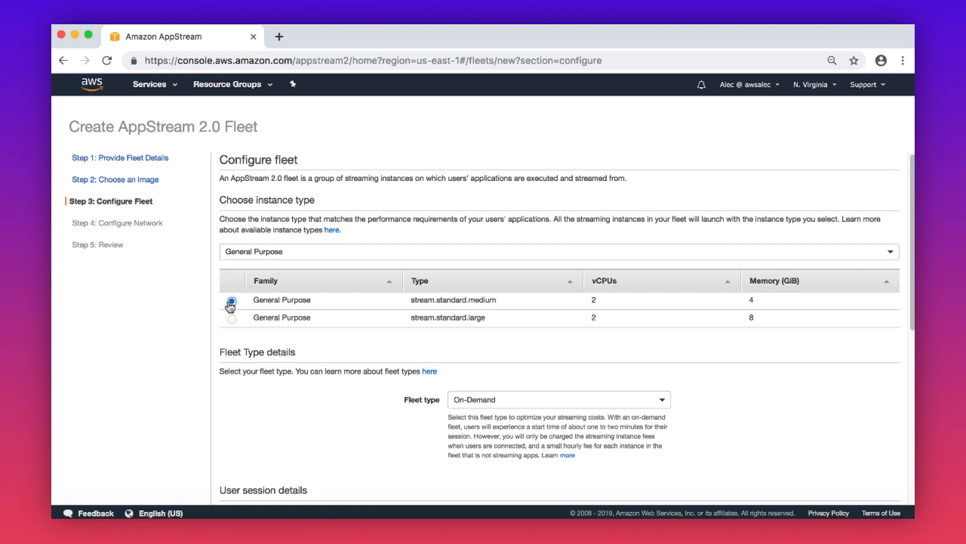
pyautogui.scroll(-3)
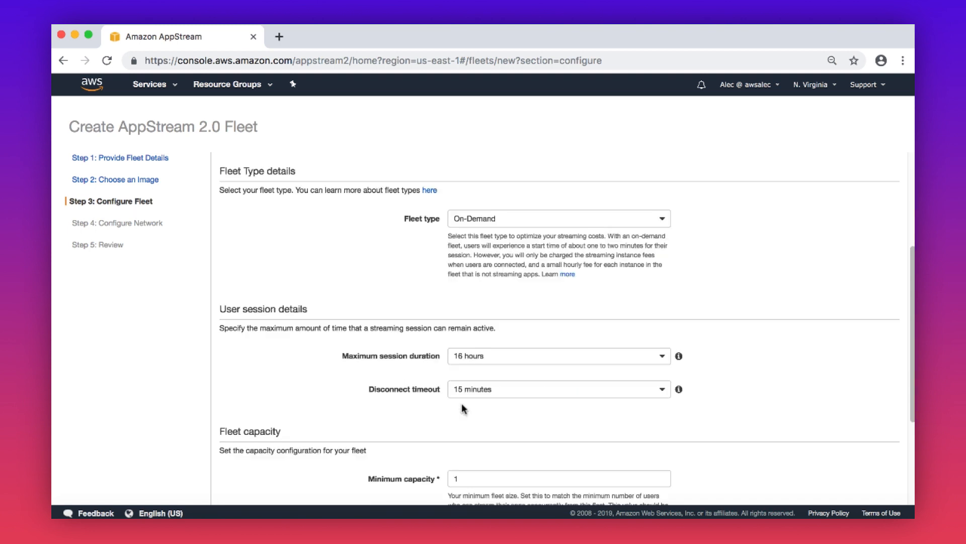
pyautogui.scroll(-3)
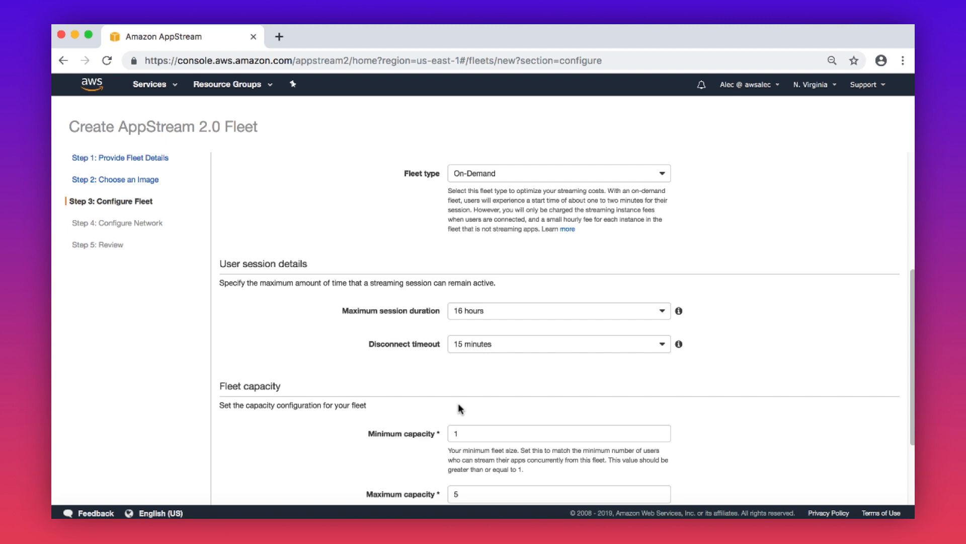
pyautogui.scroll(-3)
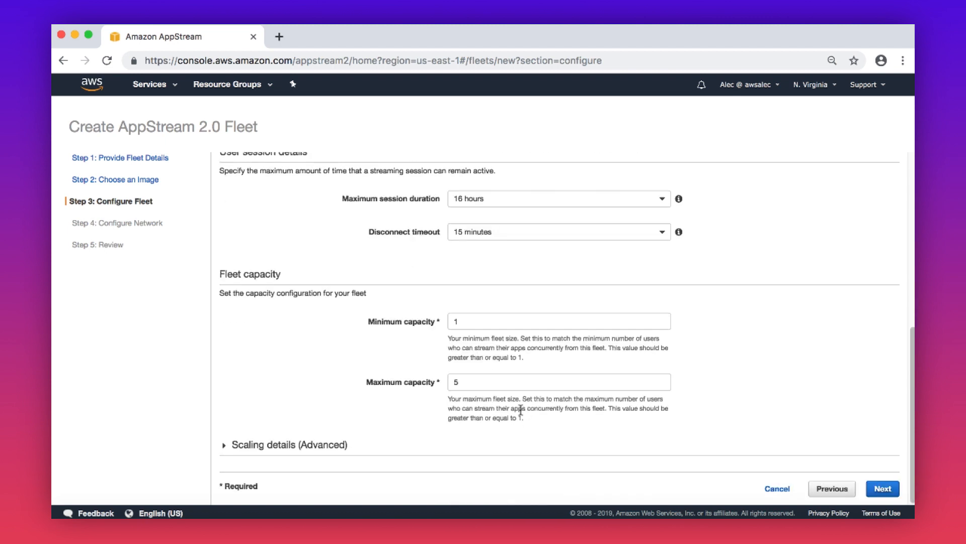
pyautogui.click(884, 488)
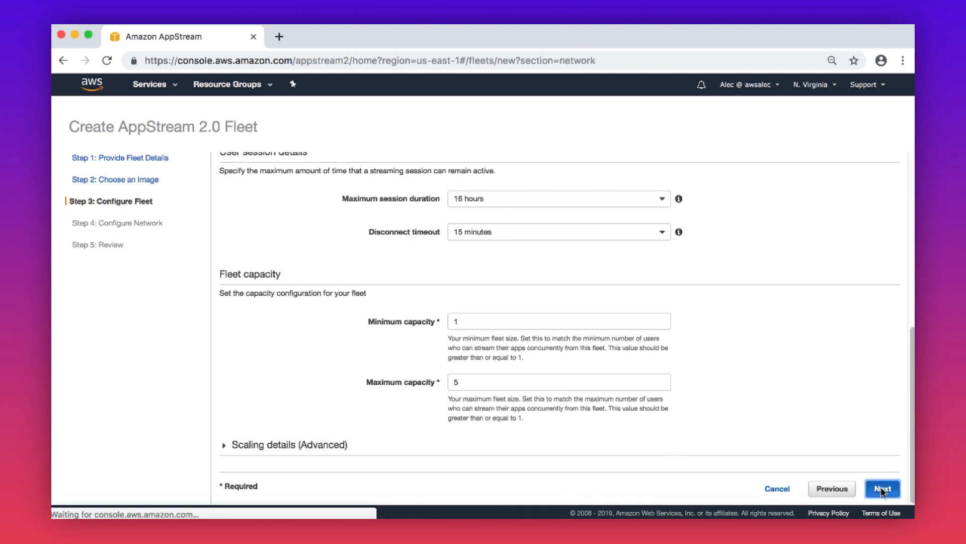
# Step: Keep default internet access, default VPC, subnets and security group, and continue to review
pyautogui.click(882, 488)
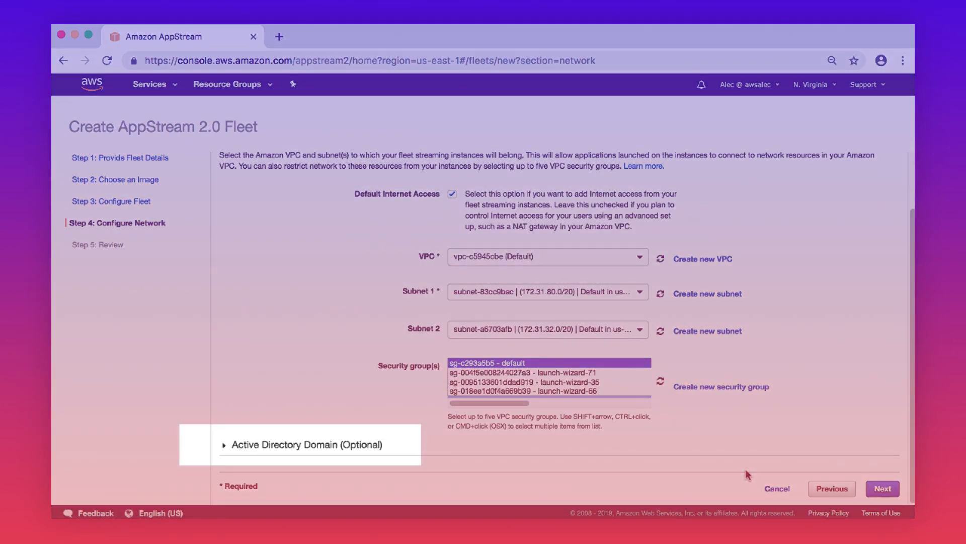
pyautogui.moveTo(765, 475)
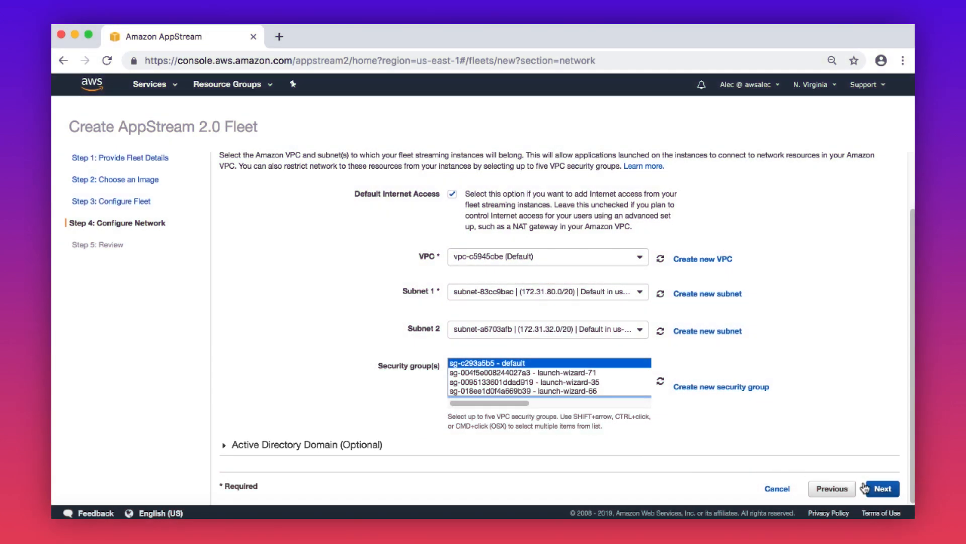
pyautogui.click(885, 489)
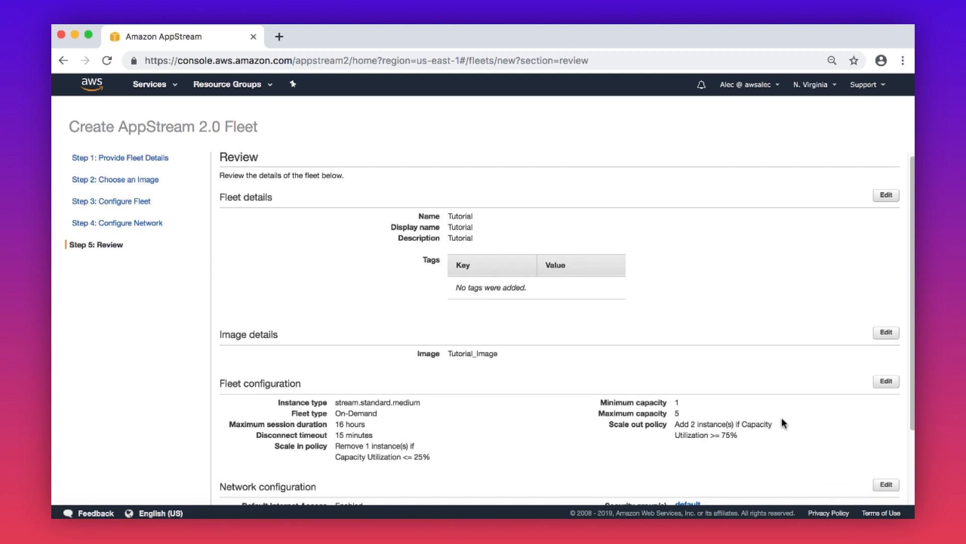
# Step: Create the Tutorial on-demand fleet after acknowledging the pricing details
pyautogui.scroll(-3)
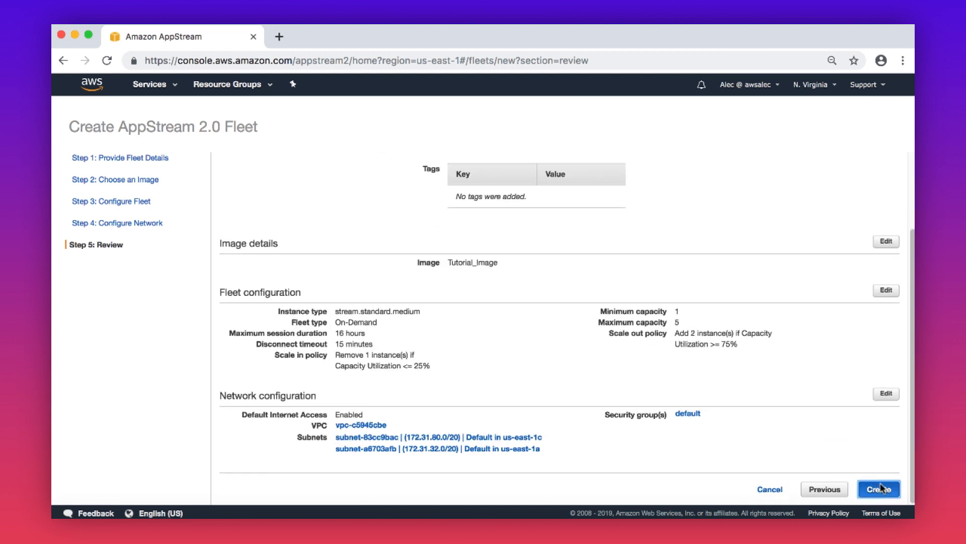
pyautogui.click(883, 488)
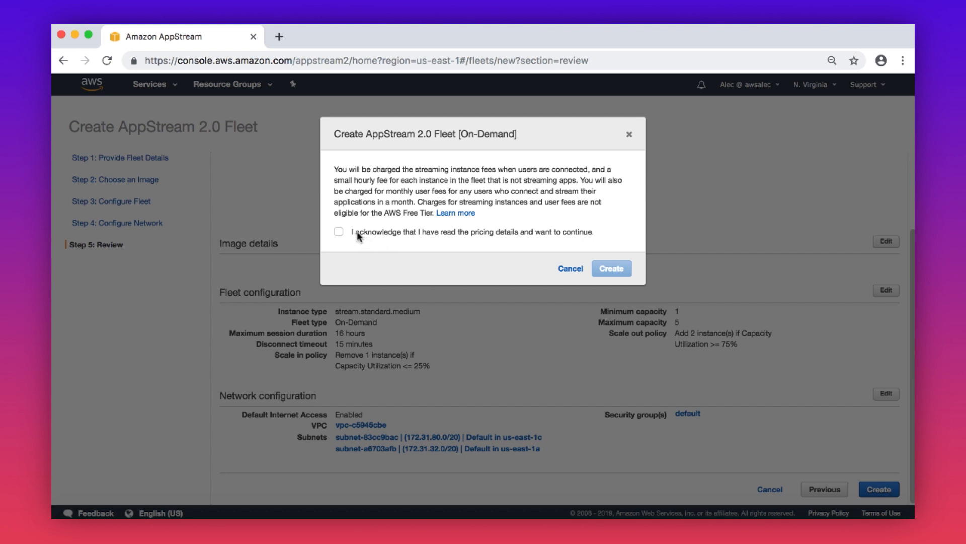
pyautogui.click(338, 231)
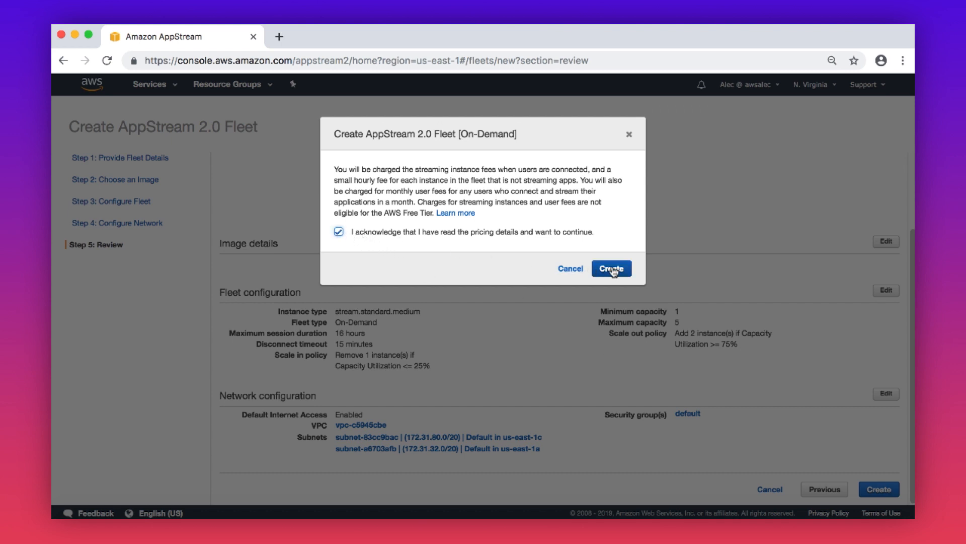
pyautogui.click(611, 269)
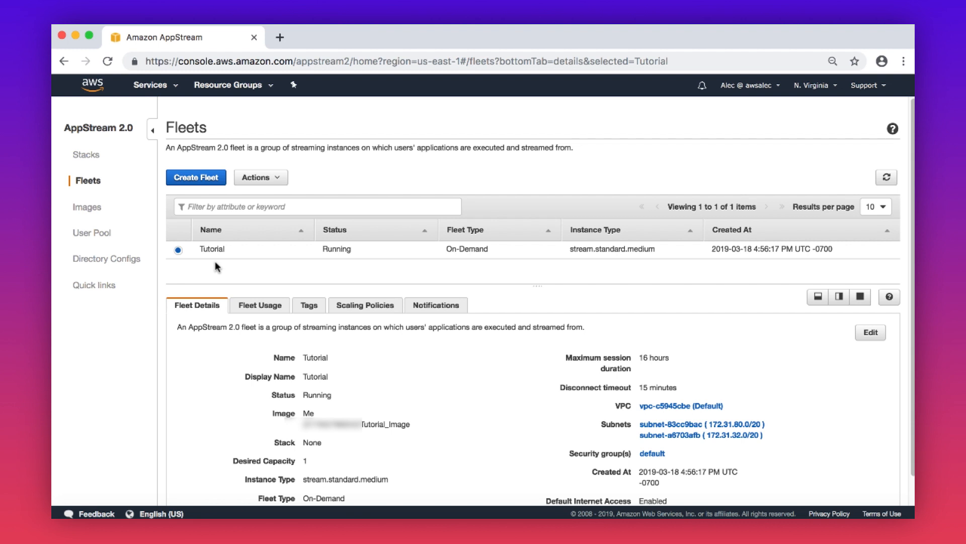
pyautogui.moveTo(87, 163)
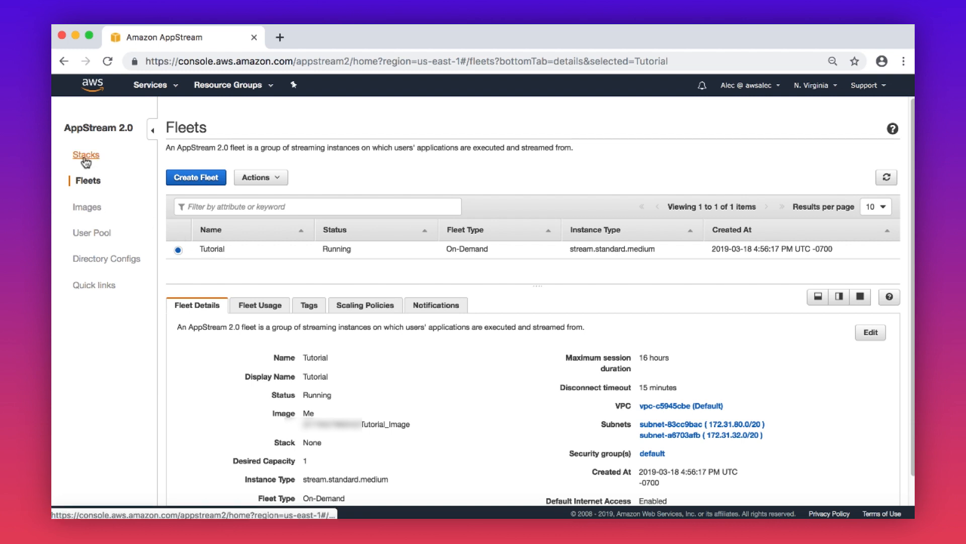
# Step: Create a stack named 'Tutorial' with the Tutorial fleet and advance to storage options
pyautogui.click(86, 155)
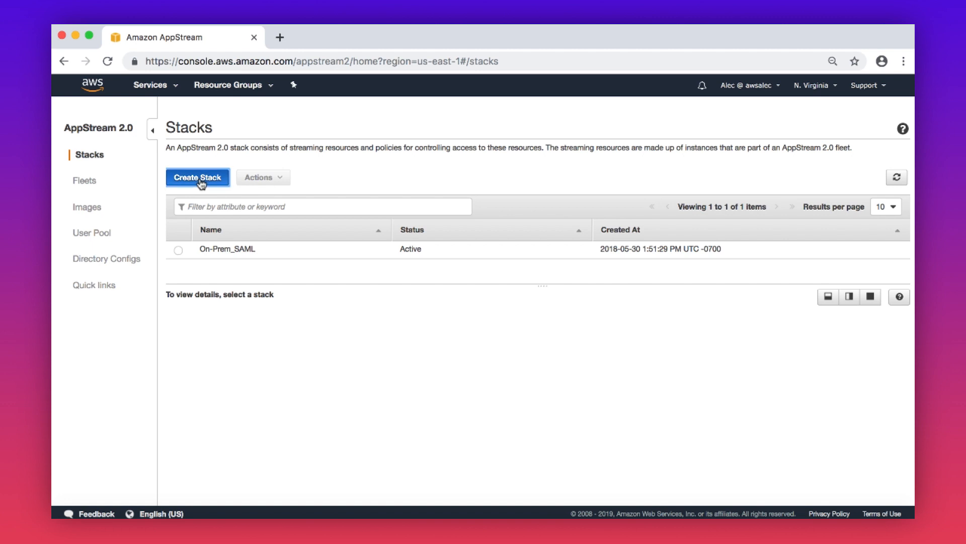
pyautogui.click(197, 177)
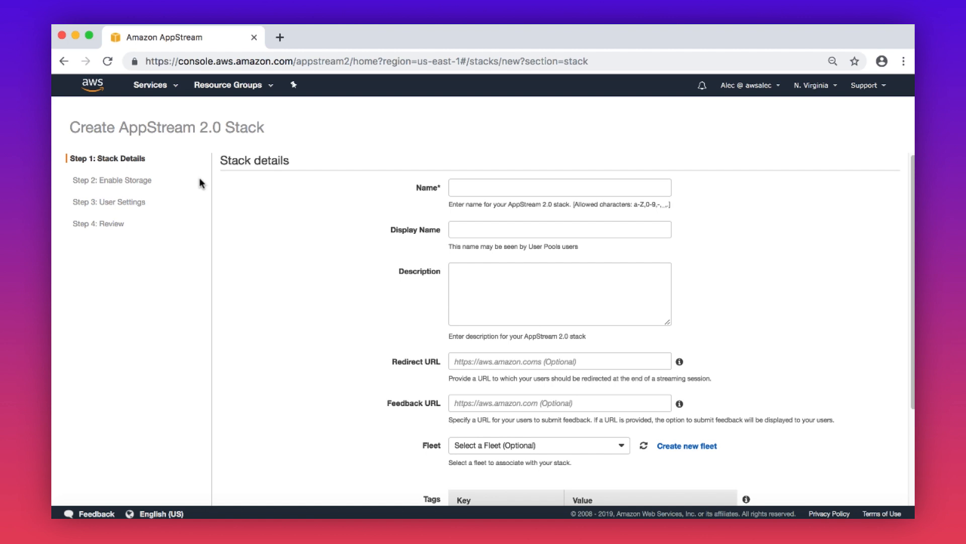
pyautogui.write('Tutorial')
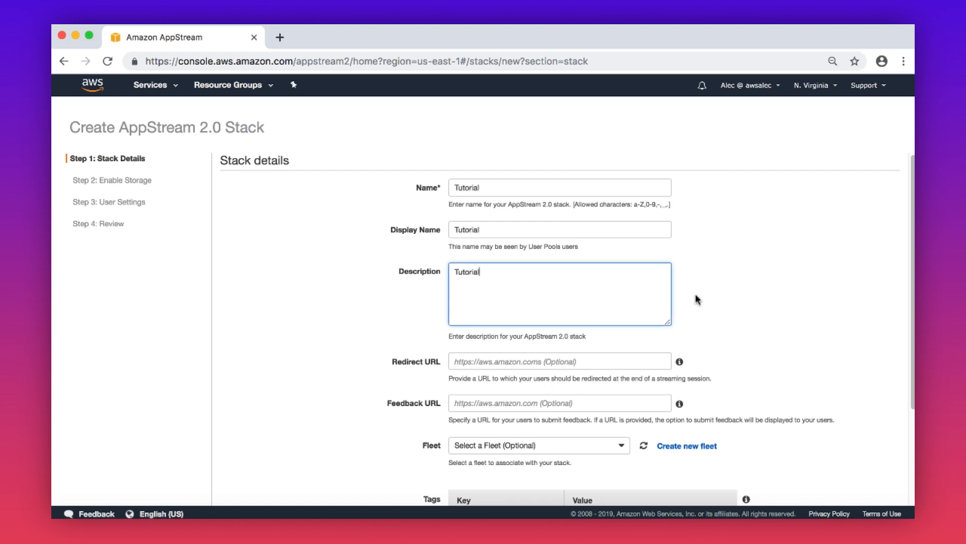
pyautogui.click(539, 317)
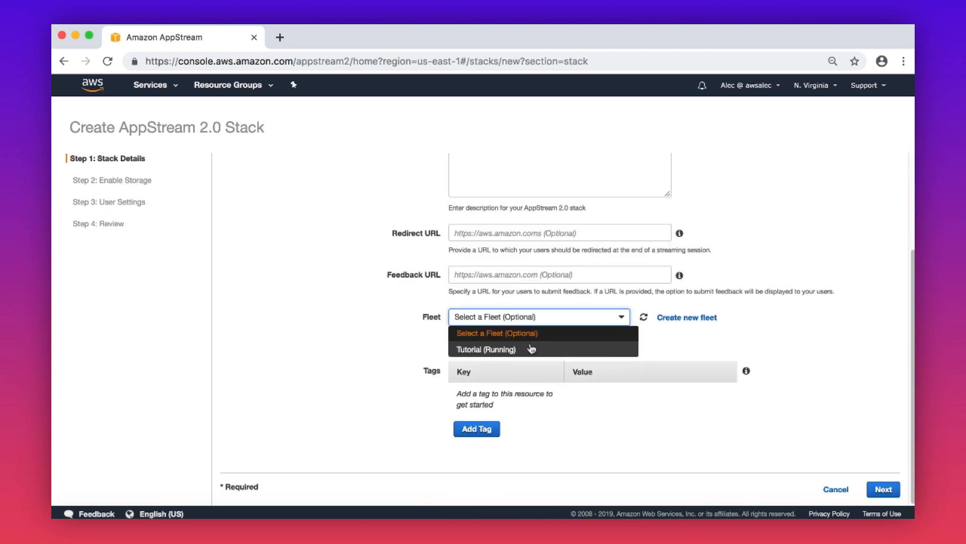
pyautogui.click(486, 349)
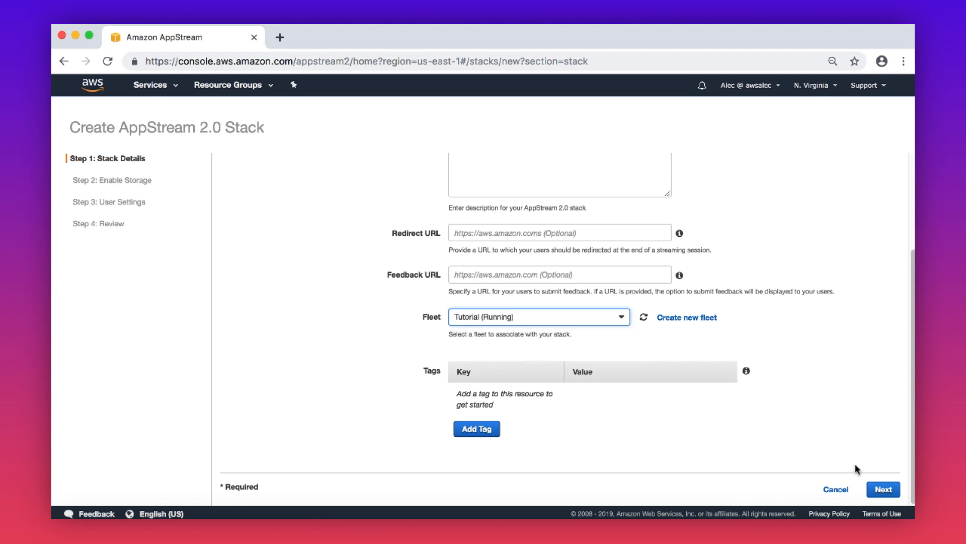
pyautogui.click(886, 489)
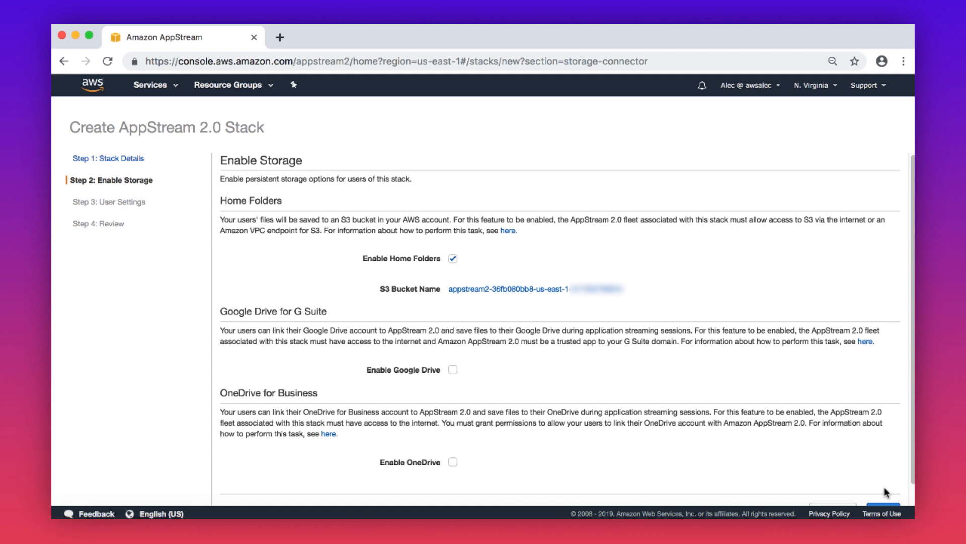
# Step: Disable home folders and application settings persistence for the Tutorial stack, then review
pyautogui.click(454, 258)
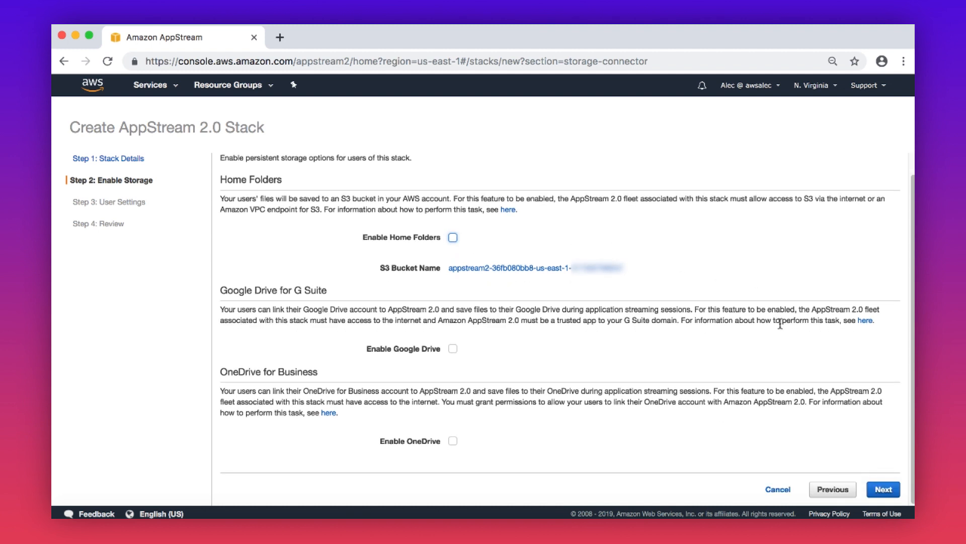
pyautogui.click(885, 490)
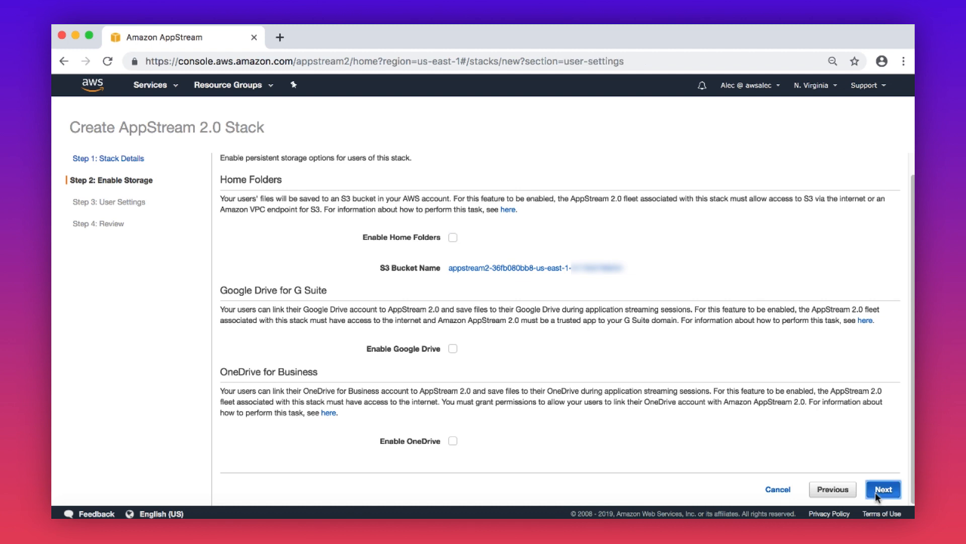
pyautogui.click(887, 490)
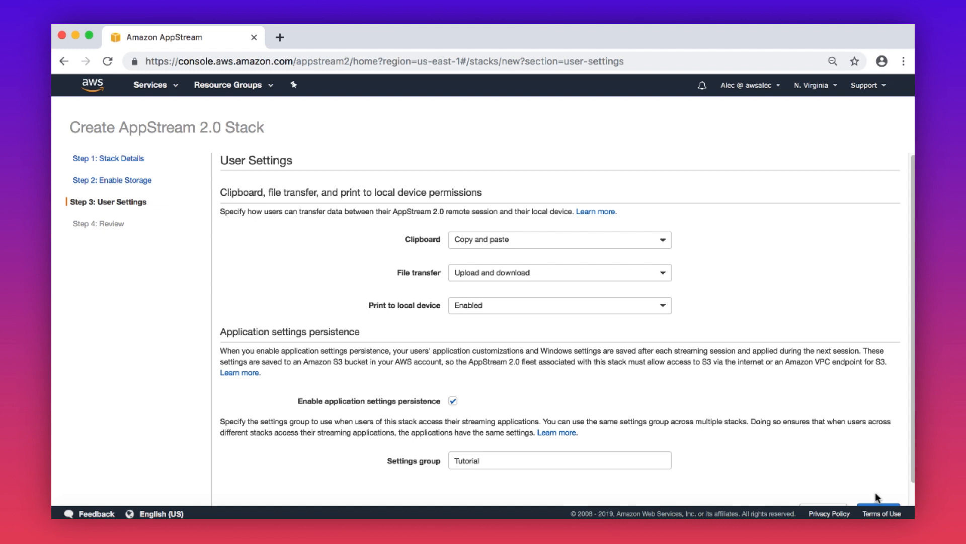
pyautogui.moveTo(809, 487)
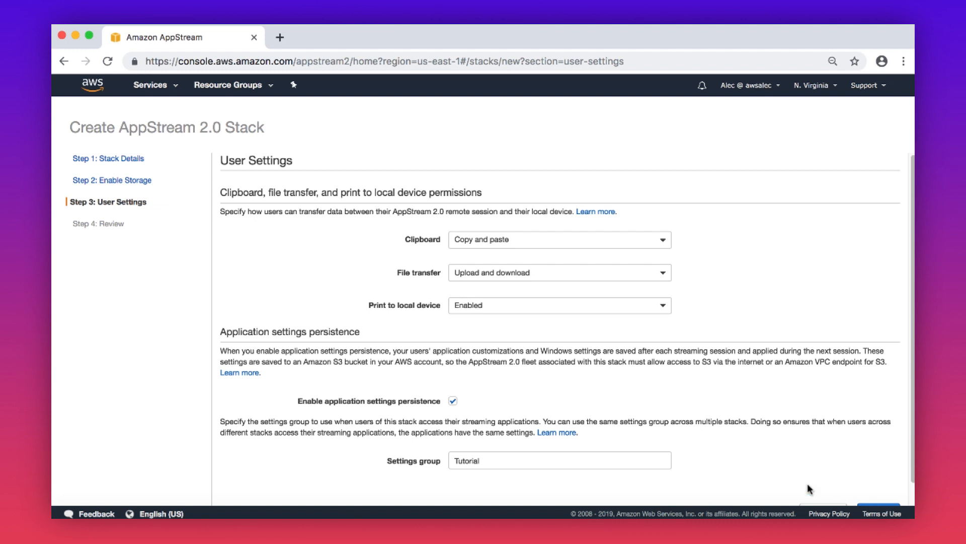
pyautogui.click(452, 401)
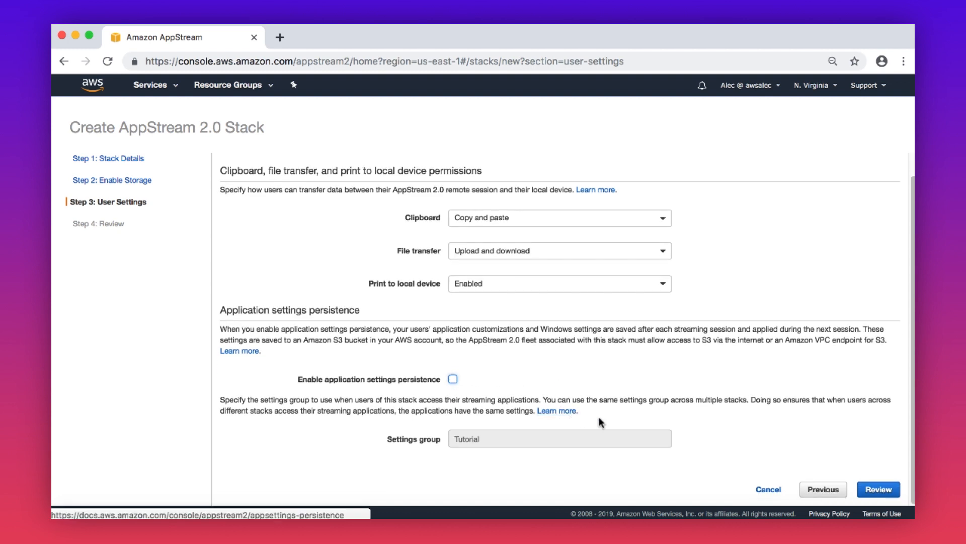
pyautogui.click(878, 489)
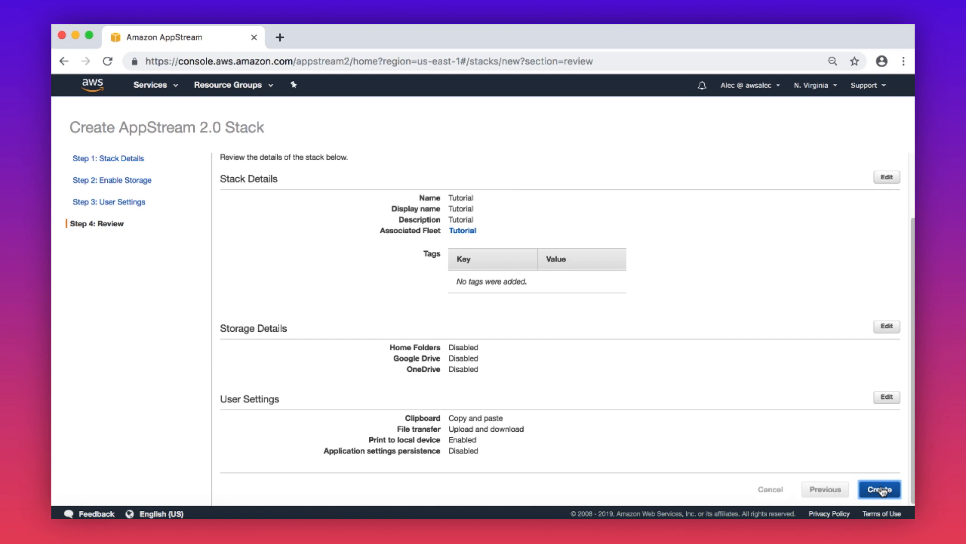
# Step: Create the Tutorial stack from its review page
pyautogui.click(888, 489)
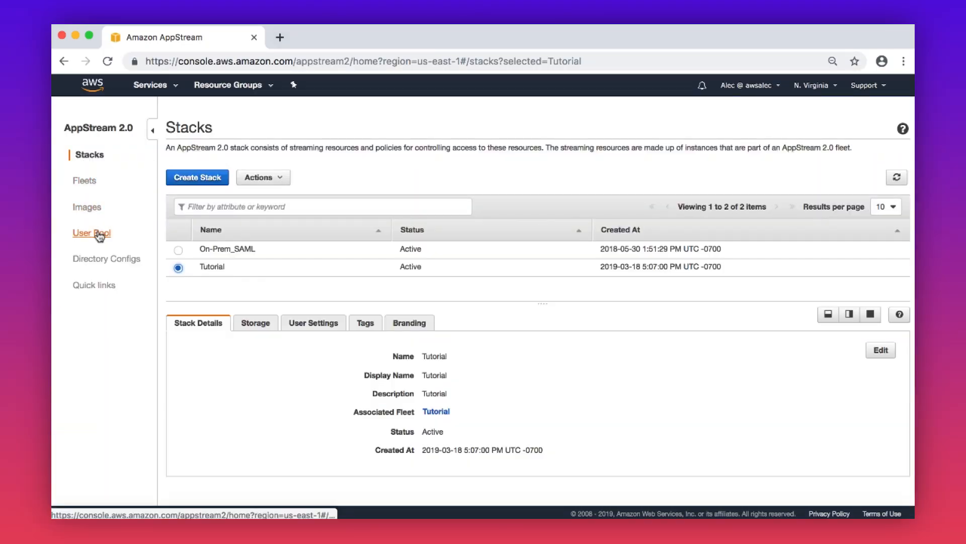
# Step: Add user 'AWS Test' to the User Pool
pyautogui.click(91, 233)
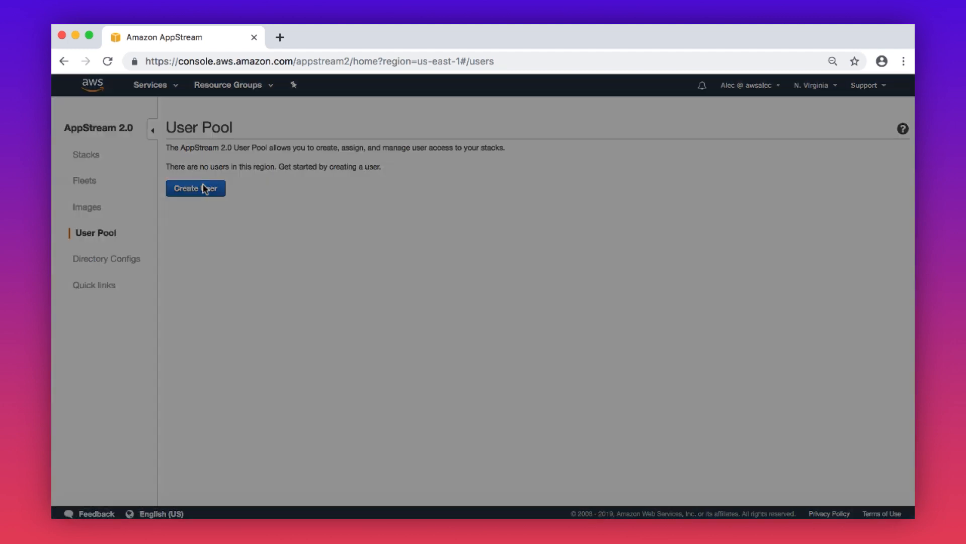
pyautogui.click(195, 188)
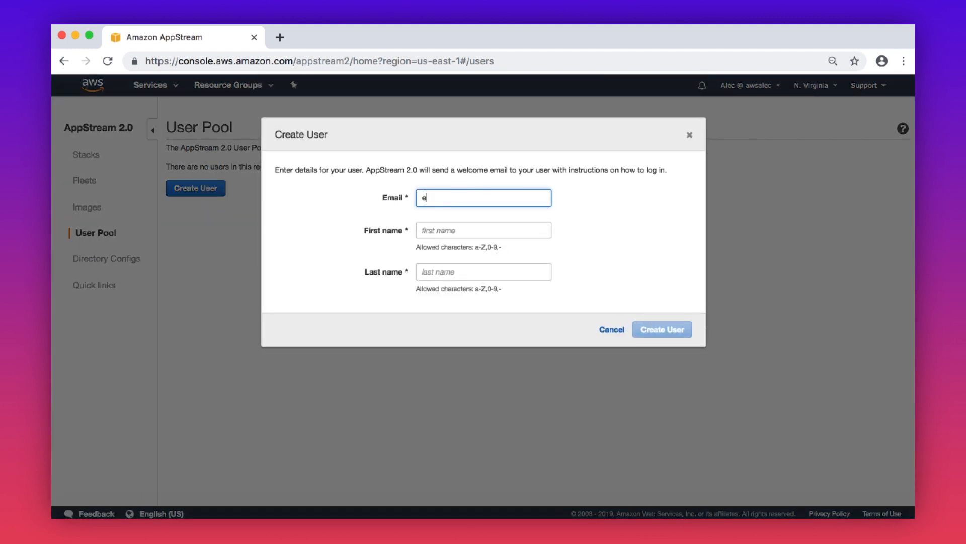
pyautogui.write('Test')
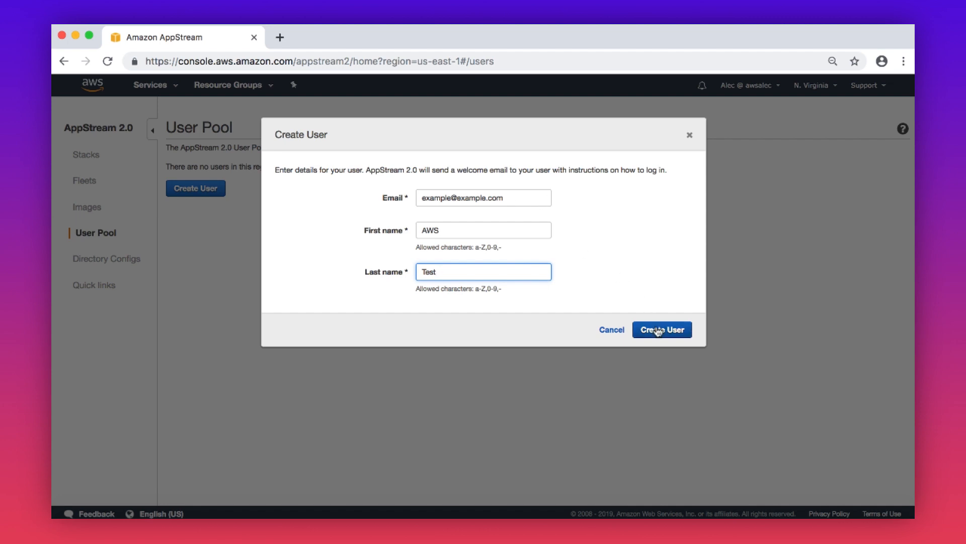
pyautogui.click(662, 329)
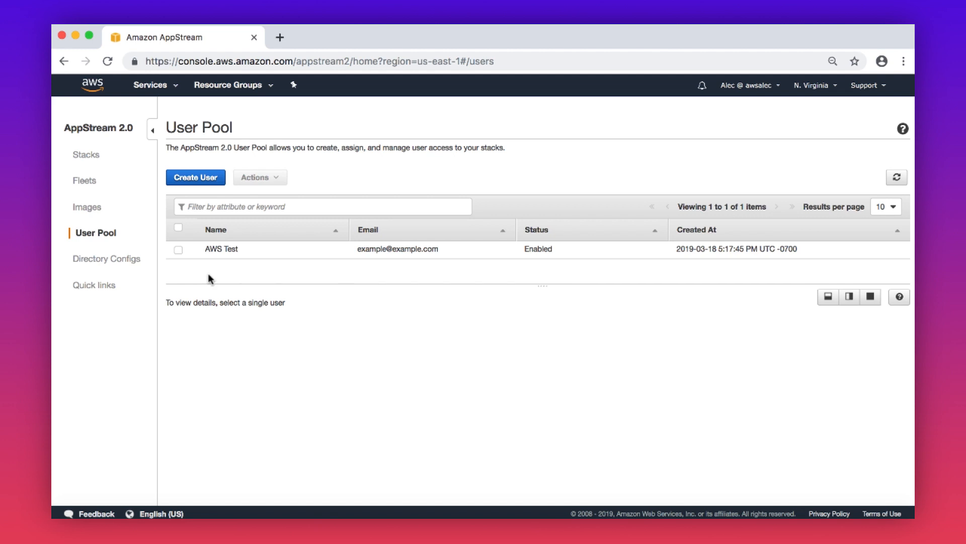
# Step: Assign the Tutorial stack to the AWS Test user via Actions > Assign stack
pyautogui.click(178, 250)
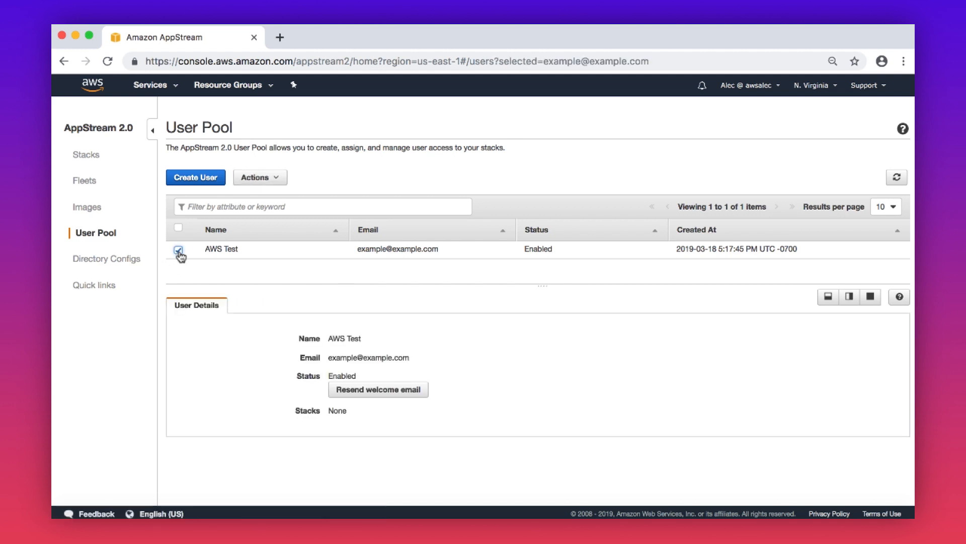
pyautogui.click(260, 177)
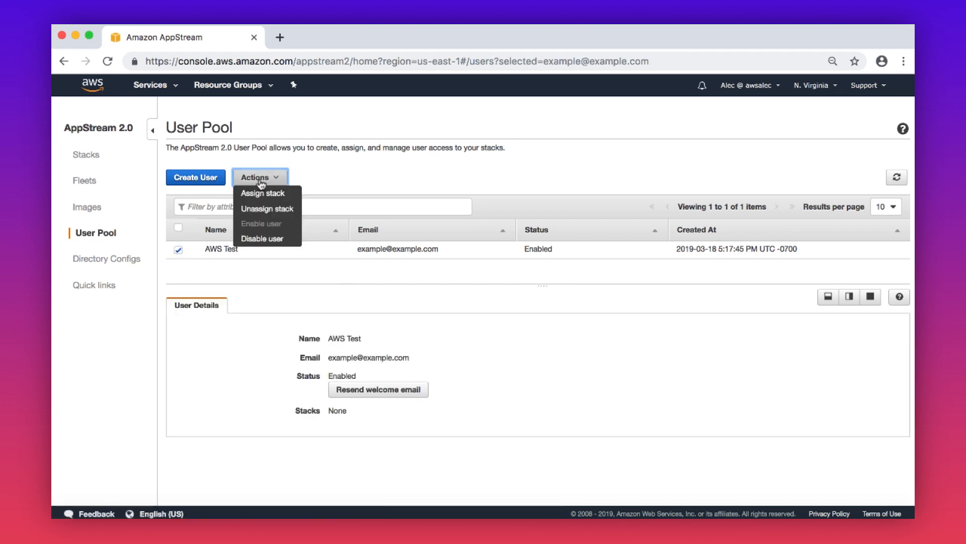
pyautogui.click(262, 193)
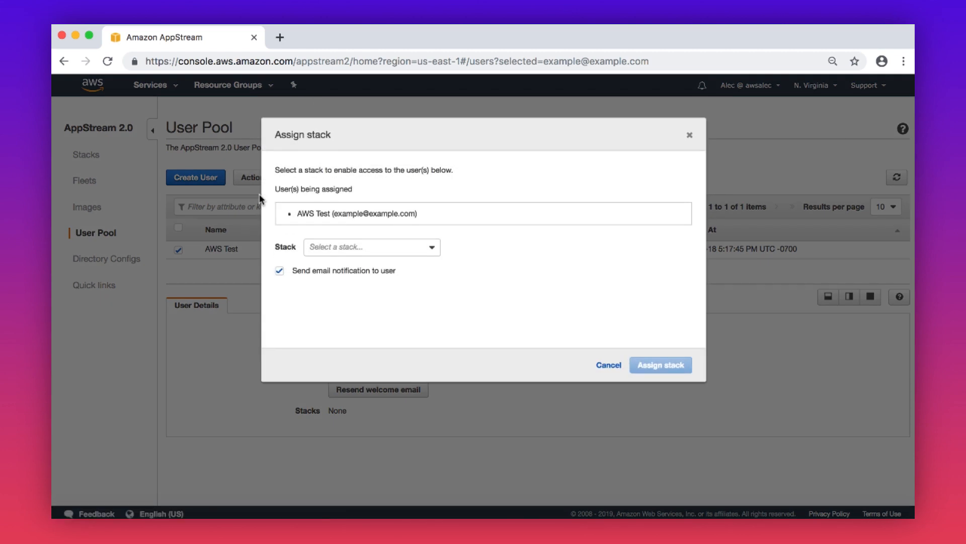
pyautogui.click(372, 247)
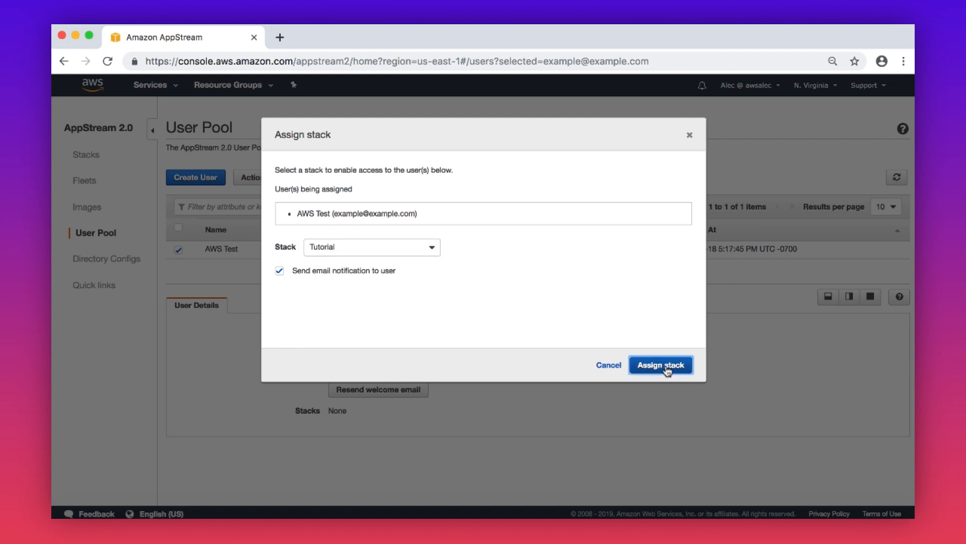
pyautogui.click(660, 364)
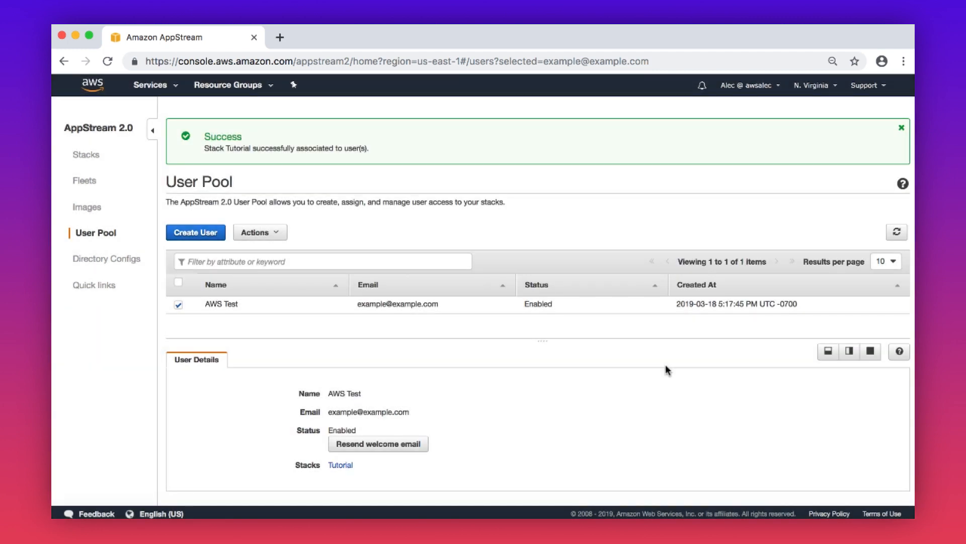